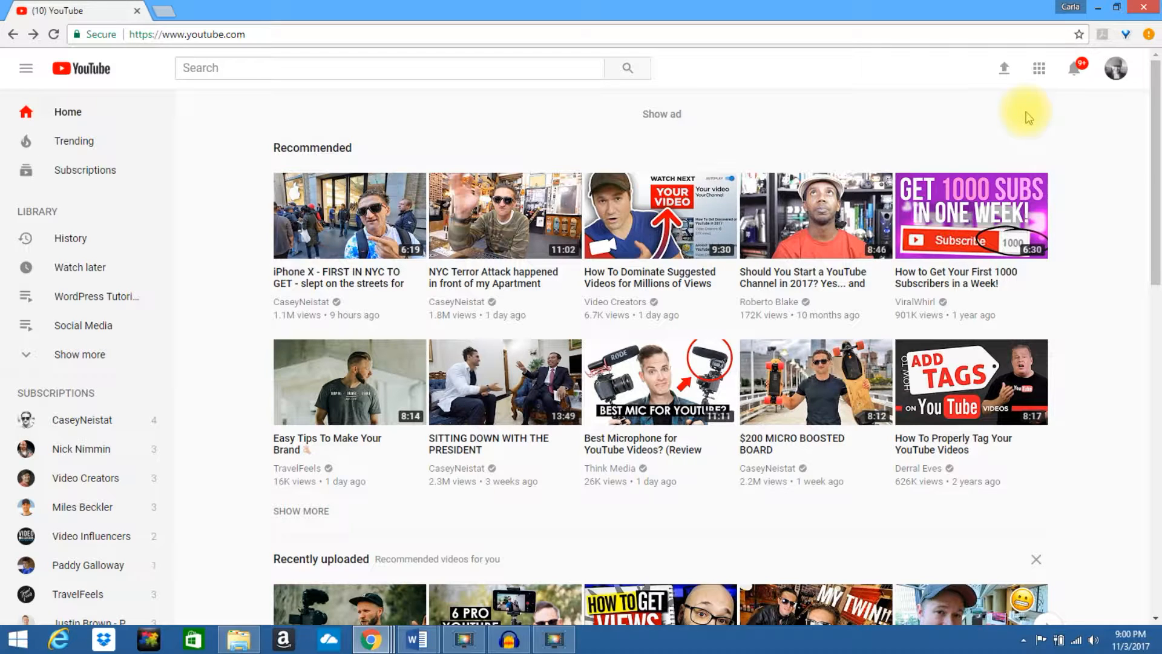
{"action": "mouse_move", "coordinate": [1115, 68]}
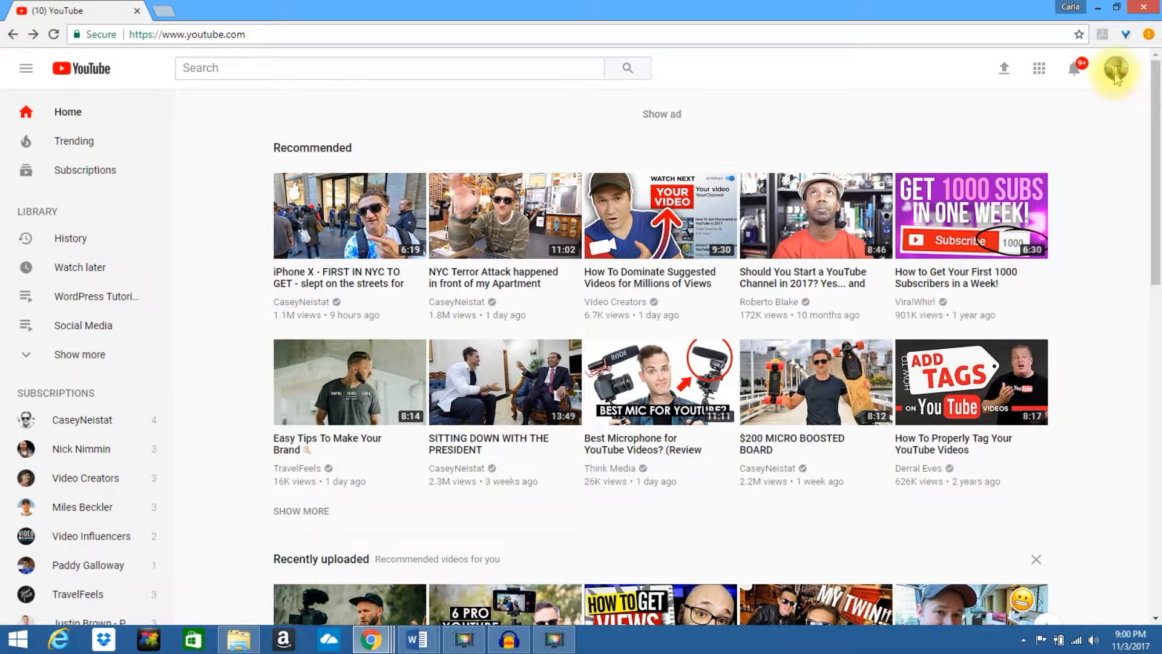
Enter Creator Studio from the profile avatar's account menu, landing on Status and features
{"action": "left_click", "coordinate": [1115, 68]}
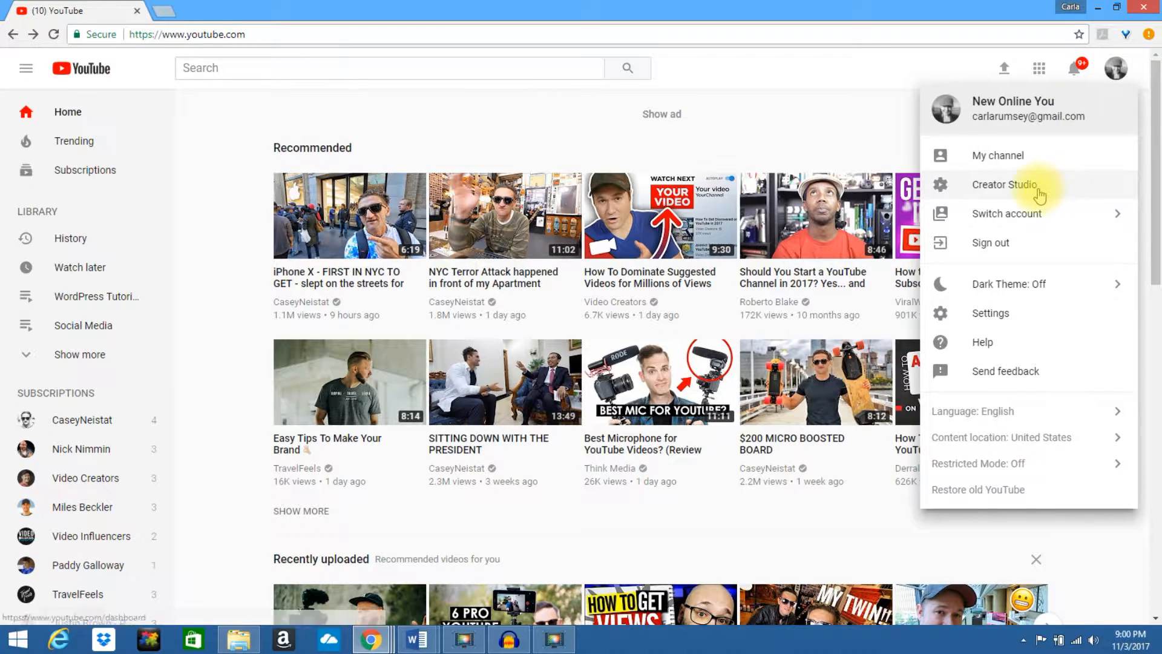
{"action": "left_click", "coordinate": [1004, 184]}
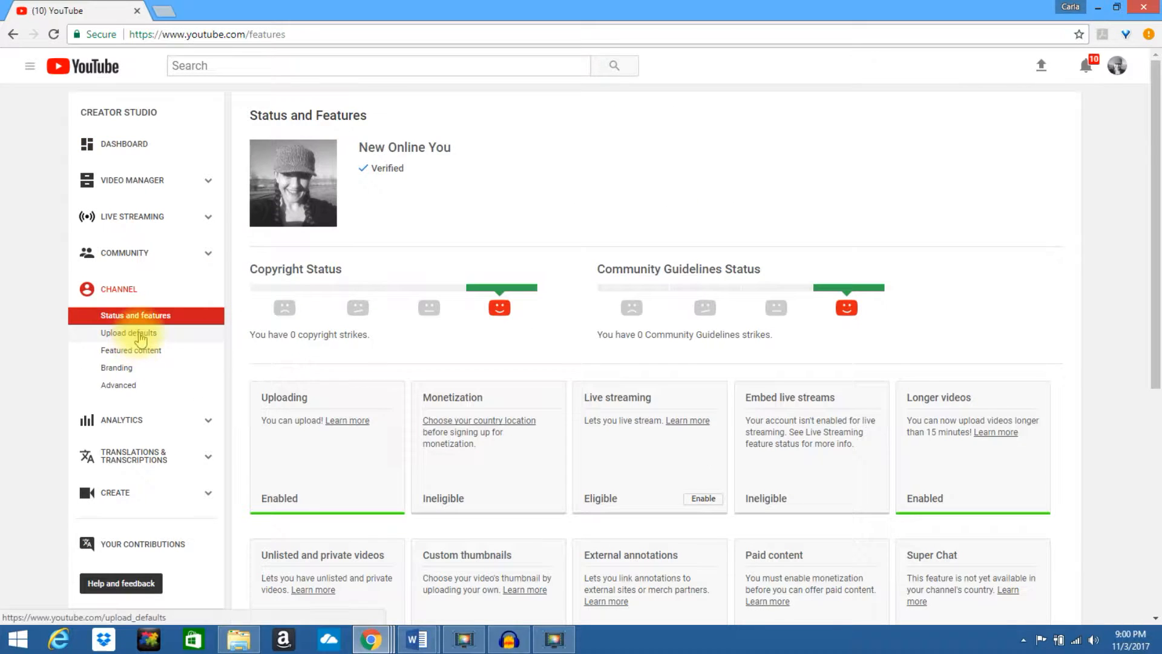
Go to Channel > Upload defaults and leave the Privacy setting on Public
{"action": "left_click", "coordinate": [128, 331]}
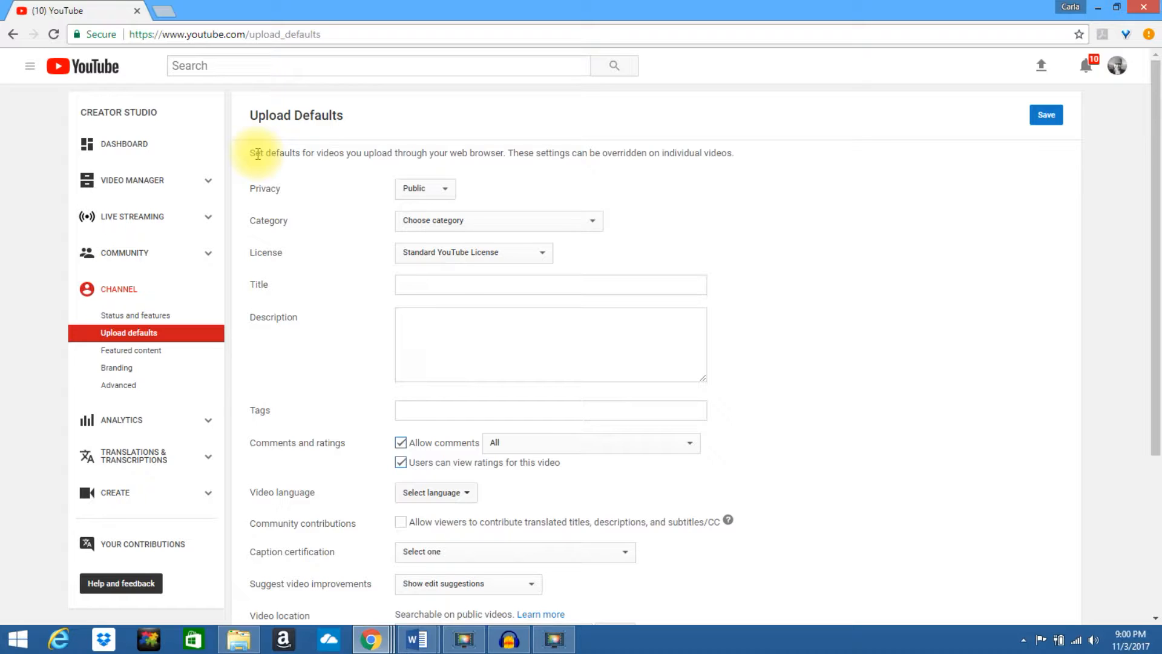
{"action": "mouse_move", "coordinate": [335, 156]}
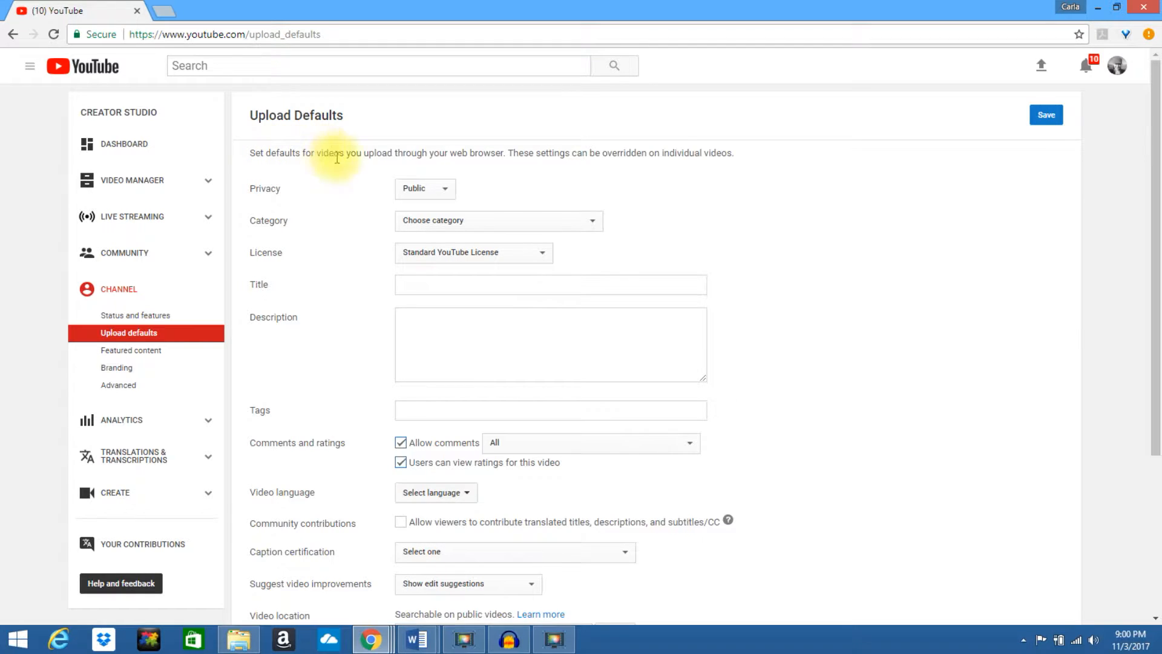
{"action": "mouse_move", "coordinate": [478, 156]}
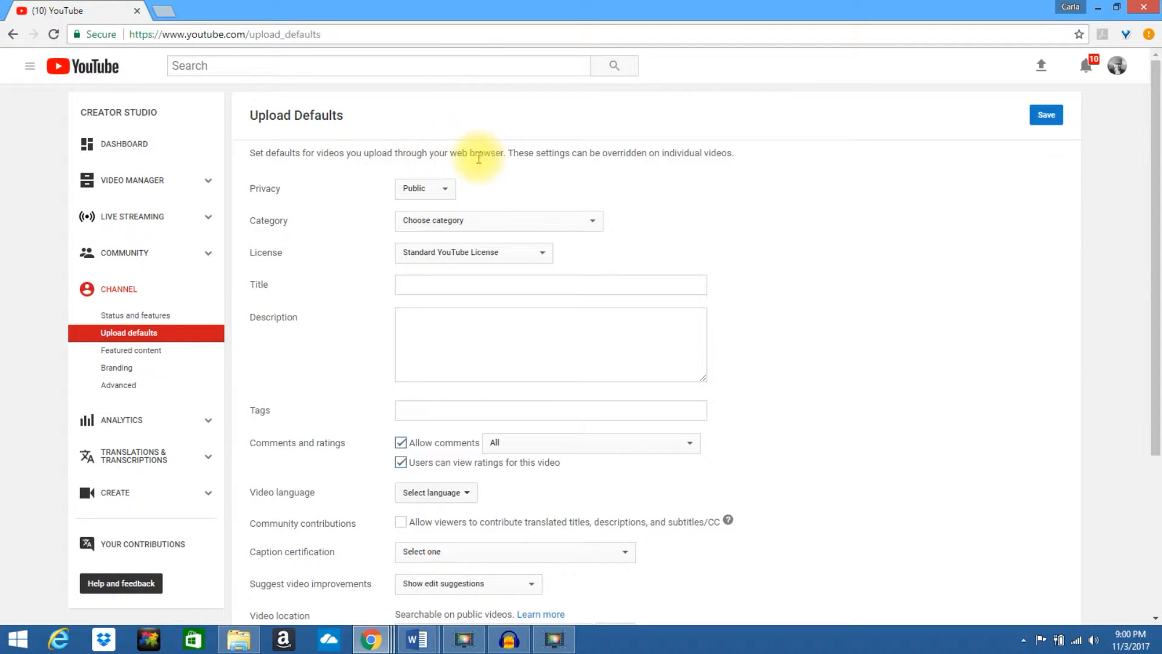
{"action": "mouse_move", "coordinate": [263, 189]}
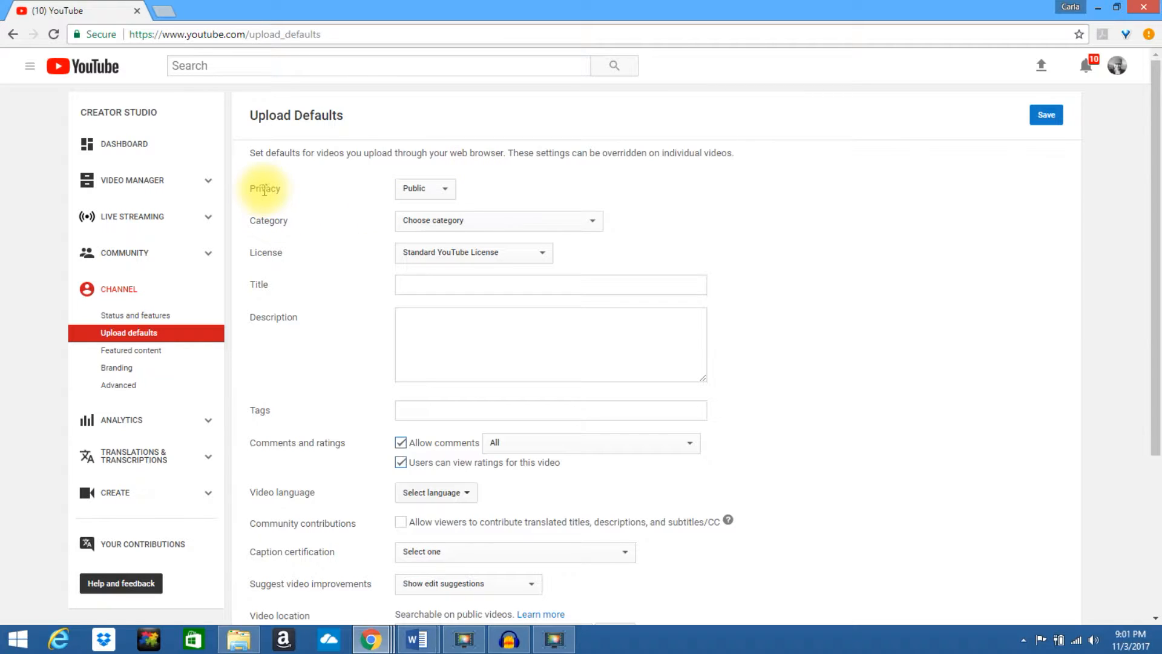
{"action": "left_click", "coordinate": [424, 189]}
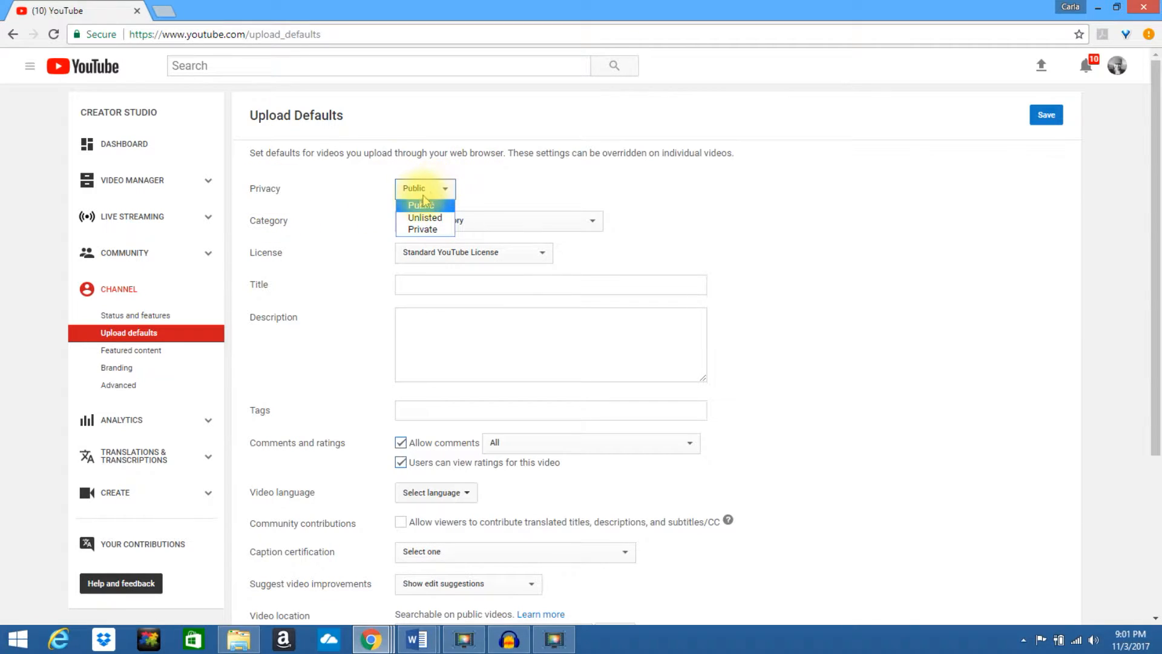
{"action": "mouse_move", "coordinate": [422, 229]}
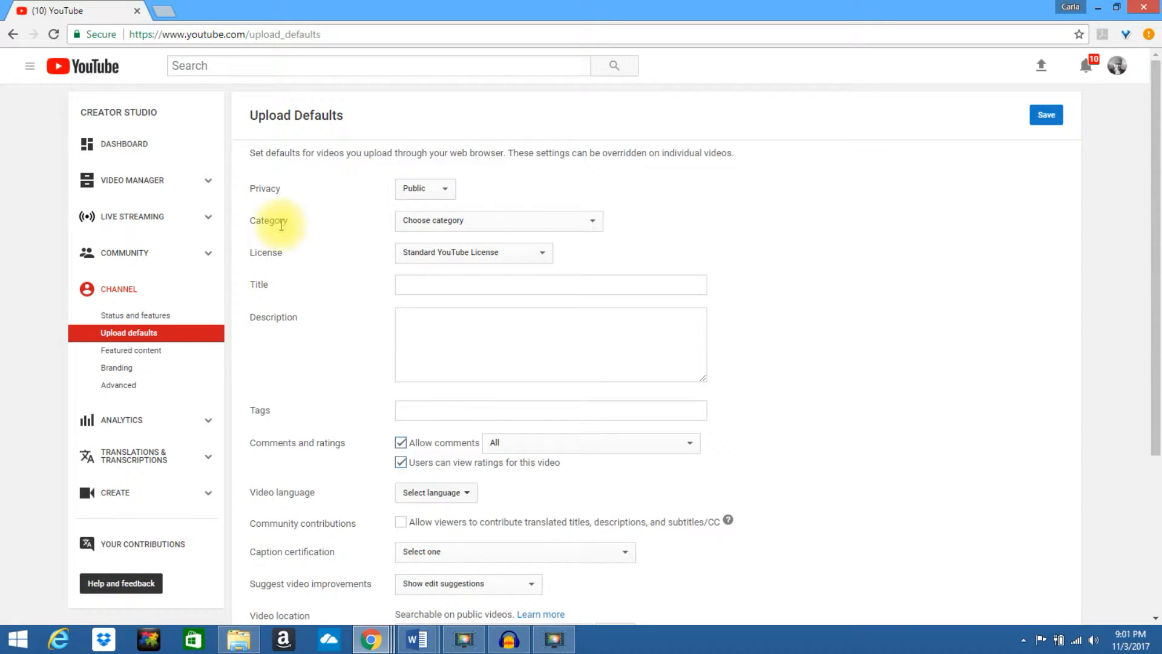
{"action": "left_click", "coordinate": [496, 221]}
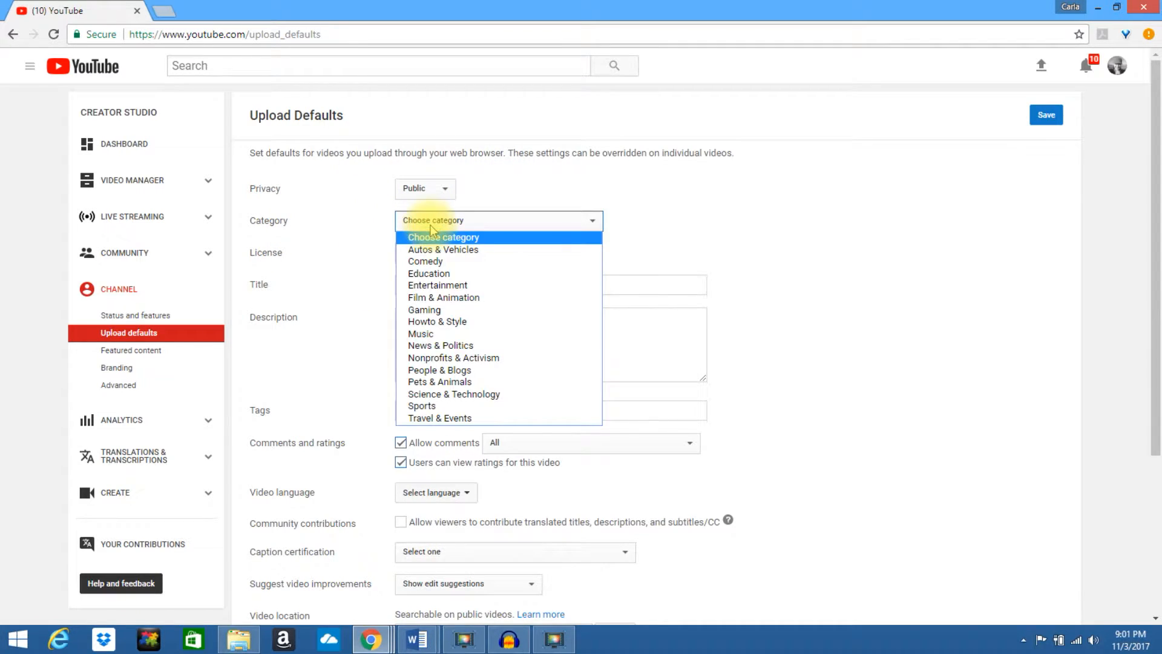
{"action": "mouse_move", "coordinate": [453, 393]}
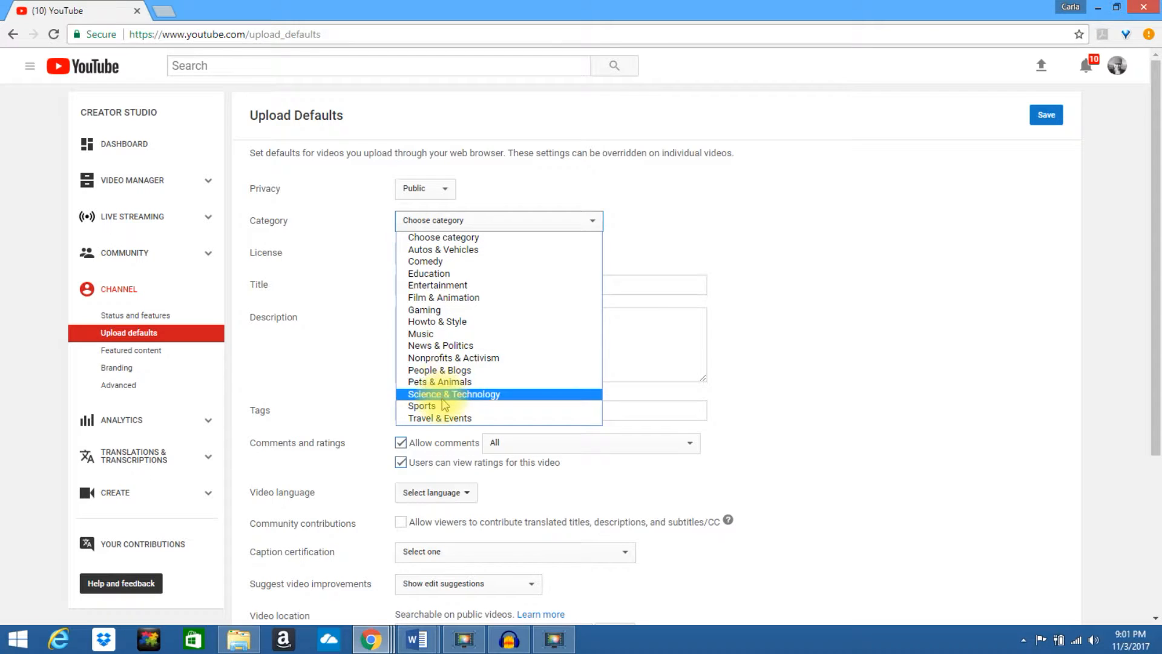
{"action": "mouse_move", "coordinate": [424, 309]}
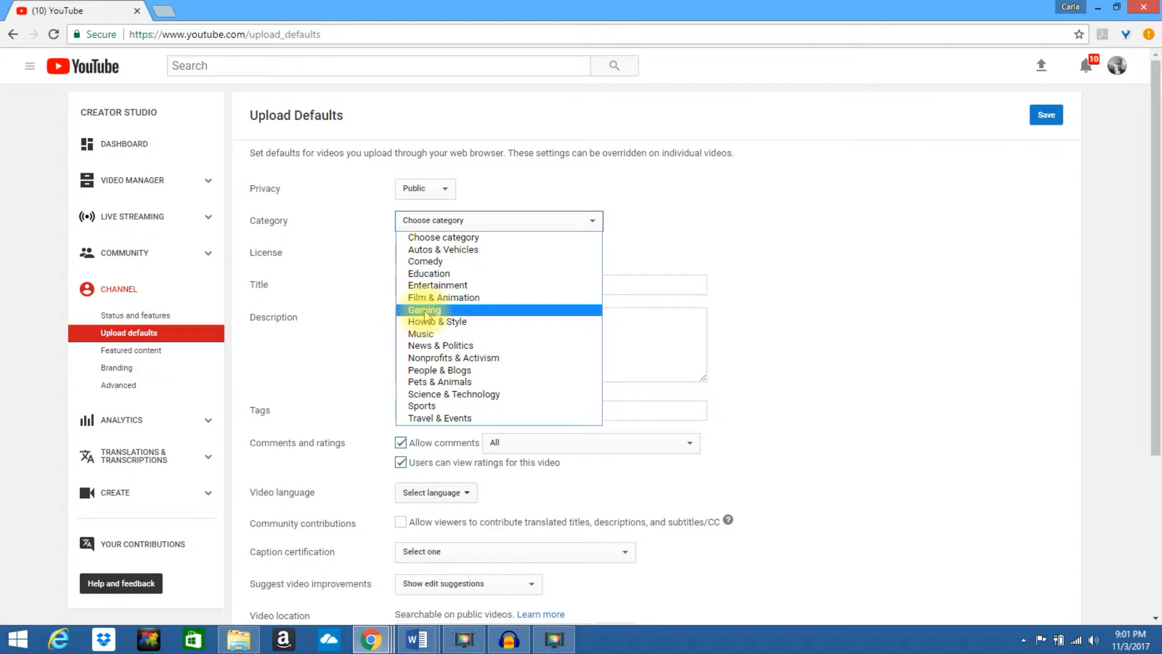
{"action": "mouse_move", "coordinate": [427, 318]}
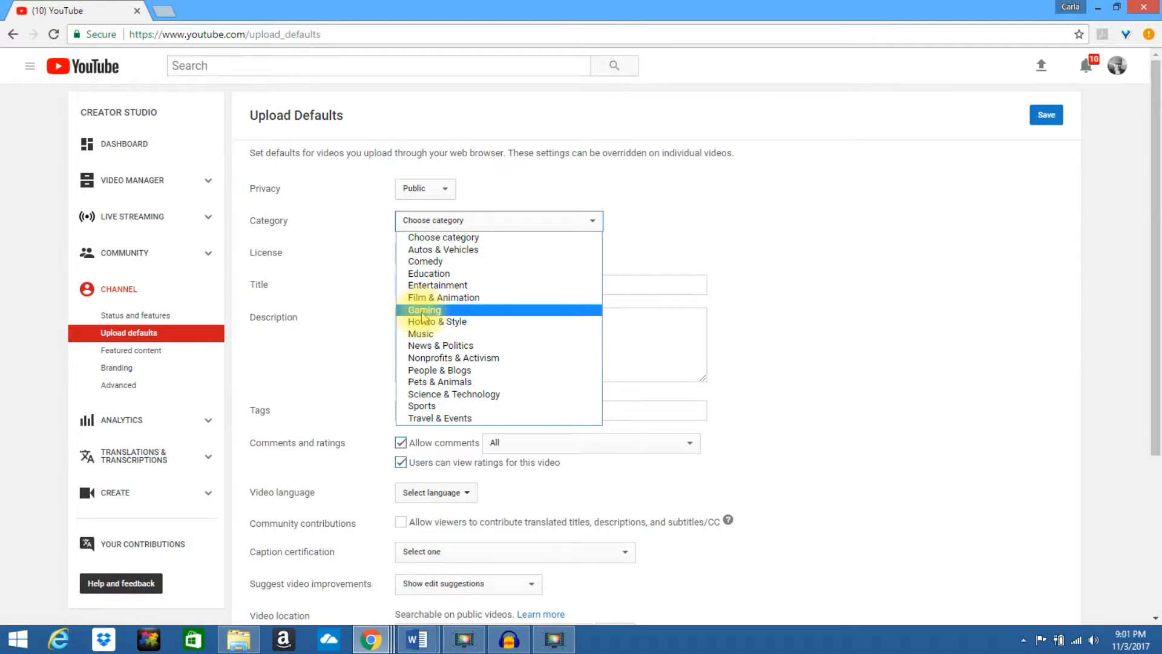
{"action": "mouse_move", "coordinate": [438, 418]}
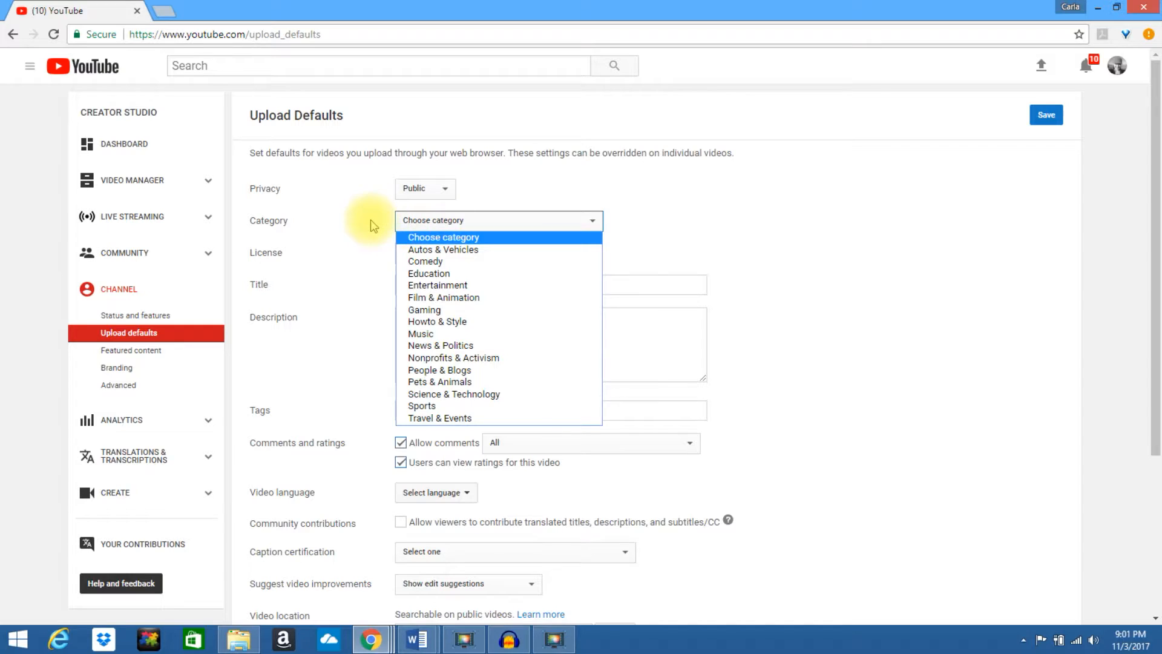
{"action": "left_click", "coordinate": [473, 252]}
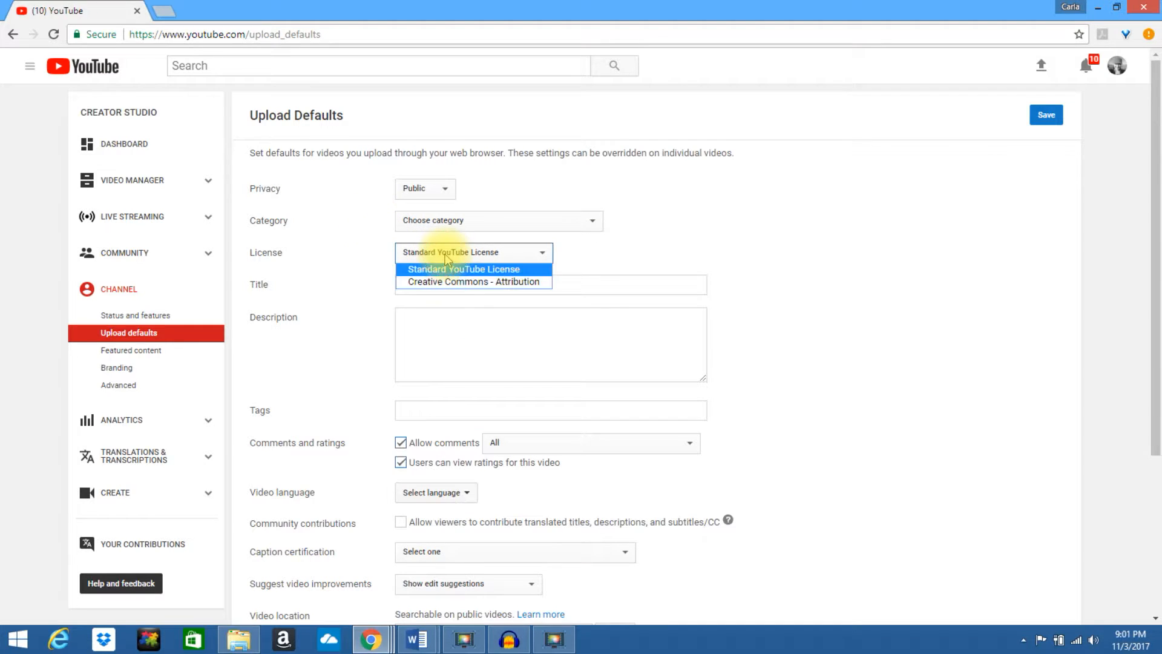
{"action": "mouse_move", "coordinate": [465, 281]}
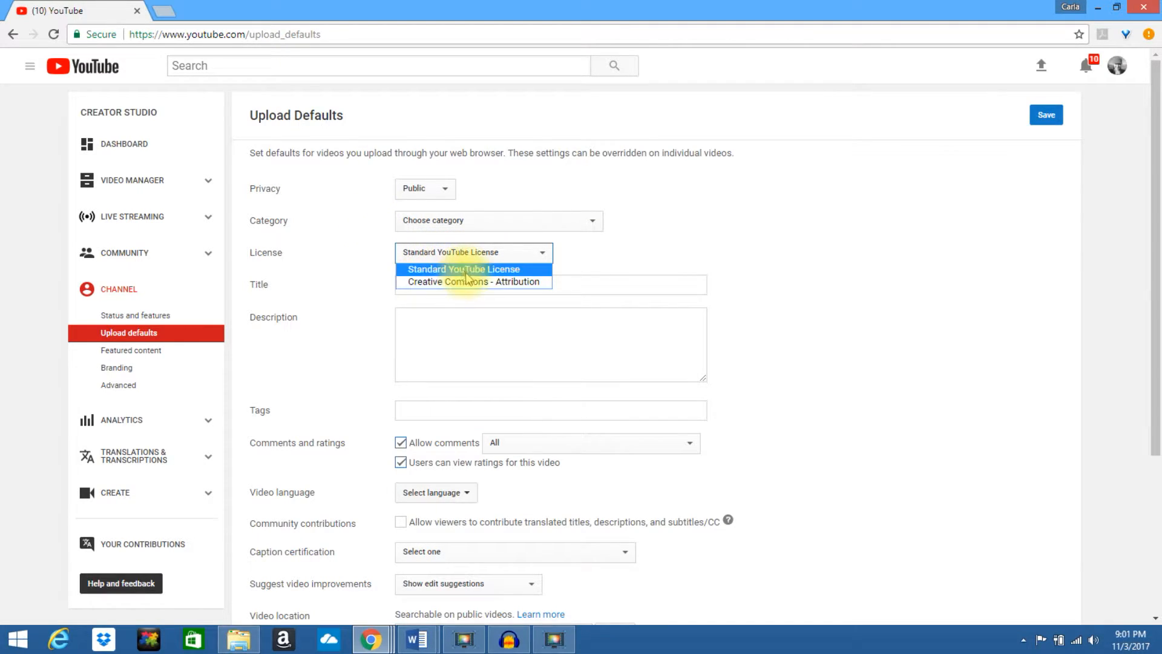
{"action": "mouse_move", "coordinate": [448, 282]}
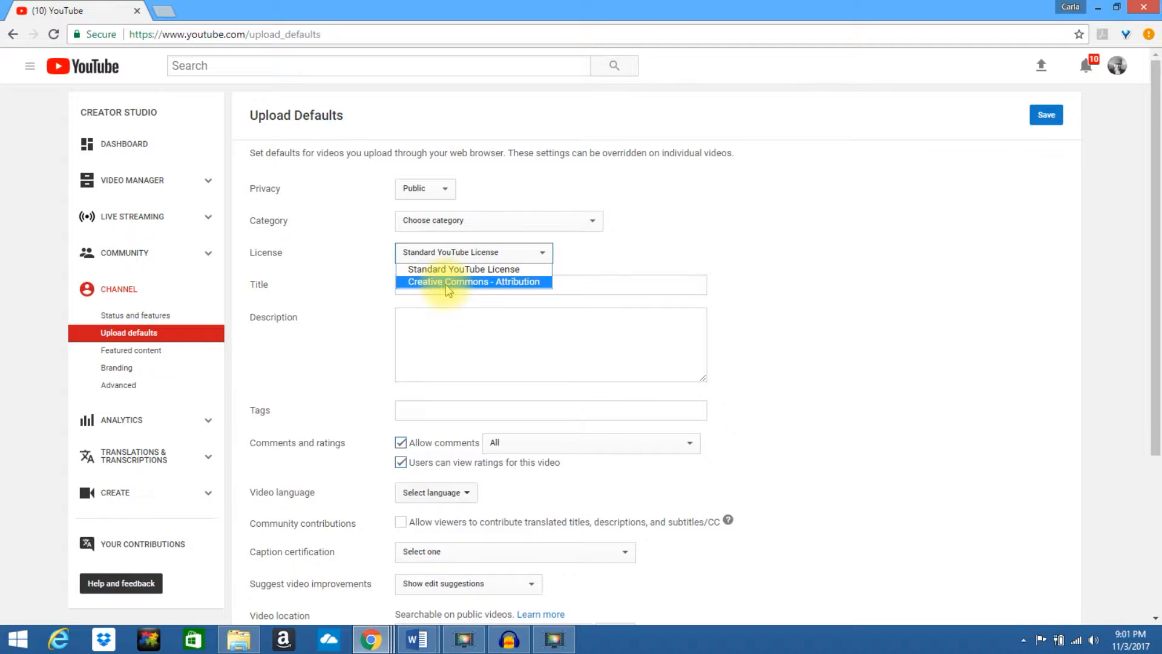
{"action": "left_click", "coordinate": [464, 268]}
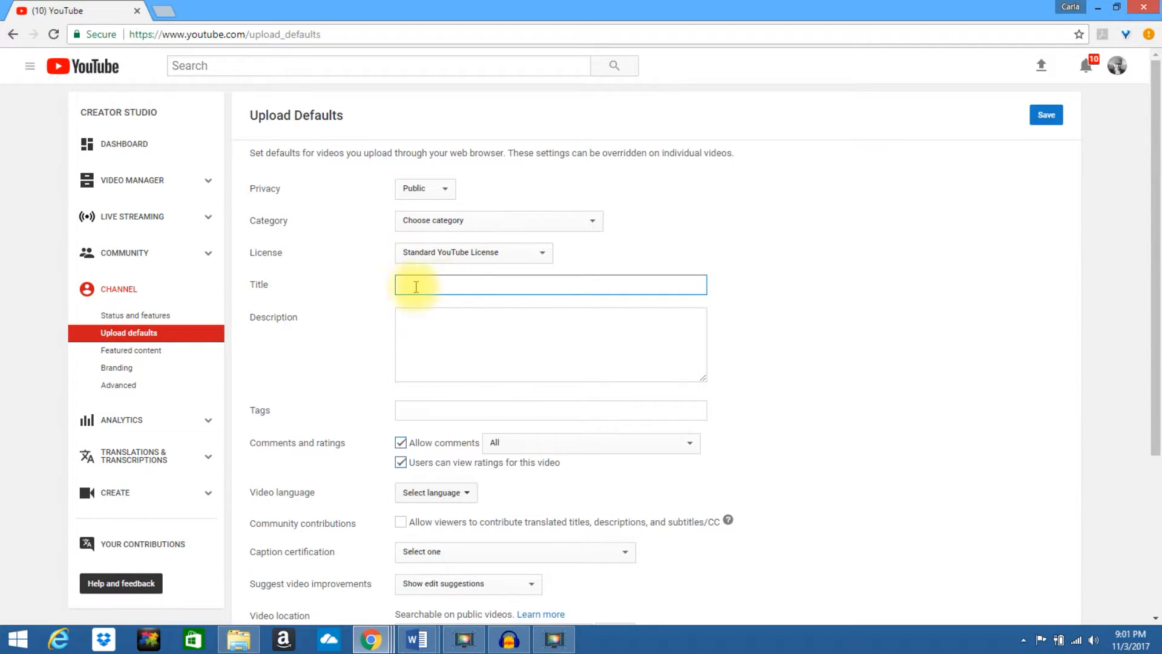
{"action": "mouse_move", "coordinate": [275, 301]}
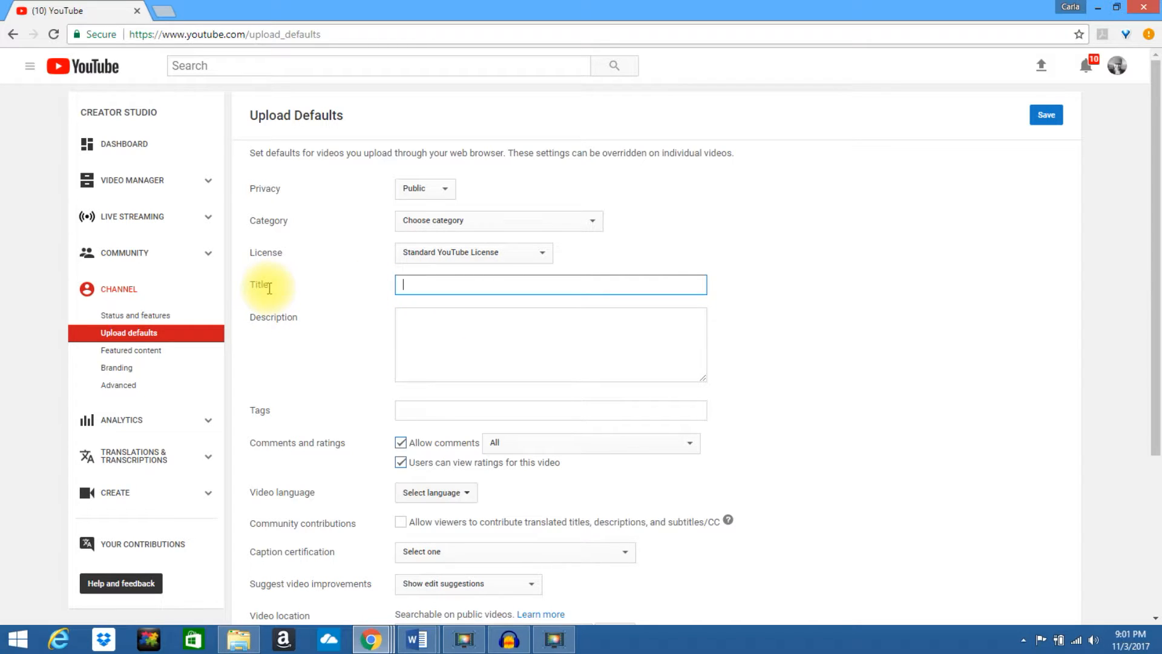
{"action": "mouse_move", "coordinate": [408, 326]}
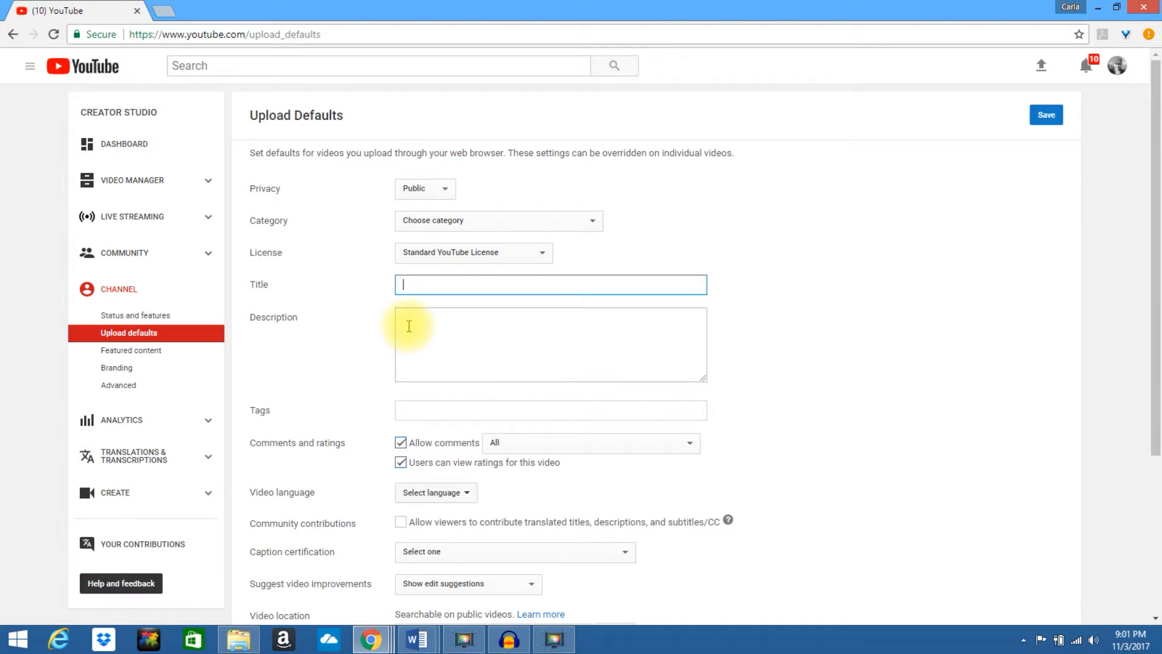
{"action": "left_click", "coordinate": [549, 343]}
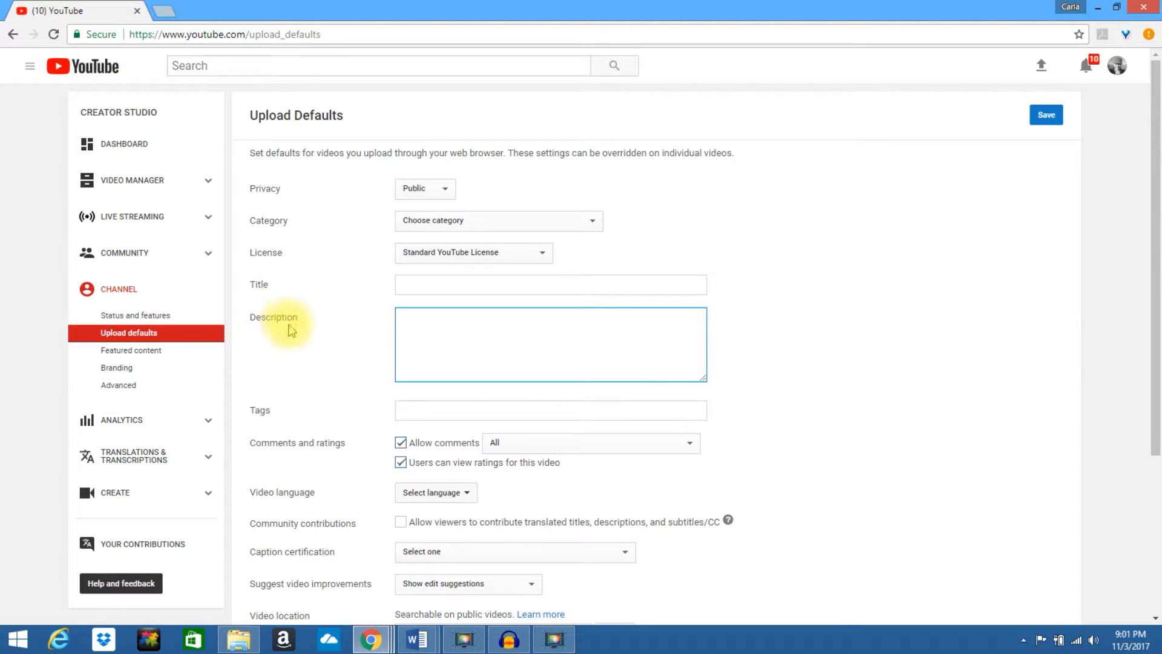
{"action": "left_click", "coordinate": [550, 342]}
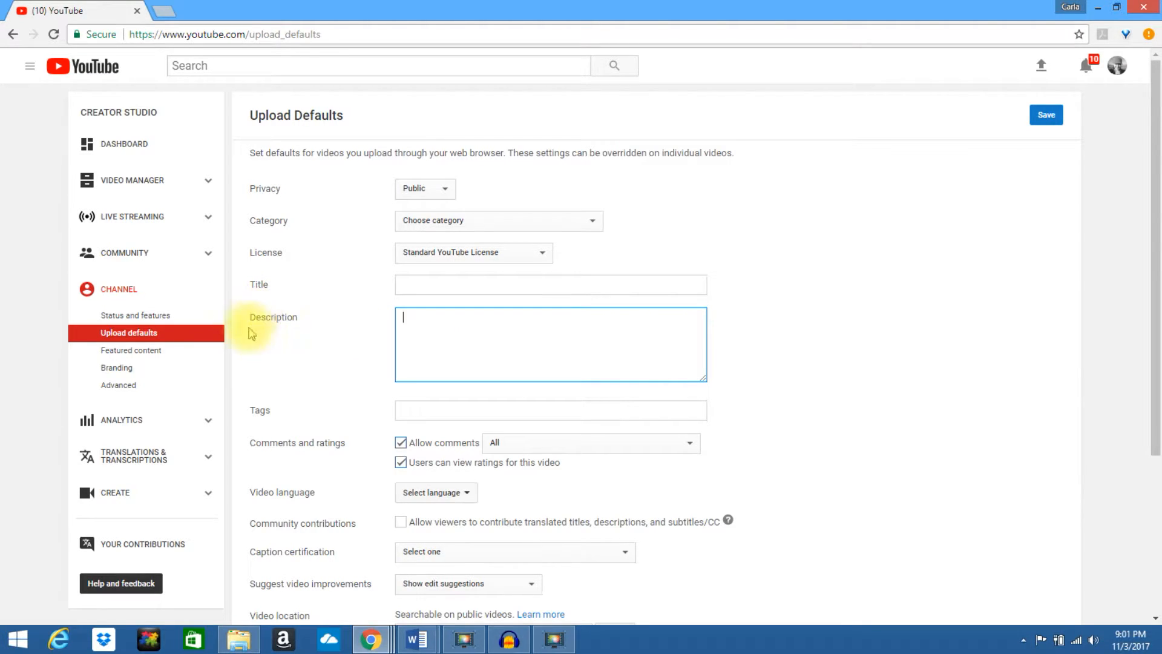
{"action": "mouse_move", "coordinate": [411, 316]}
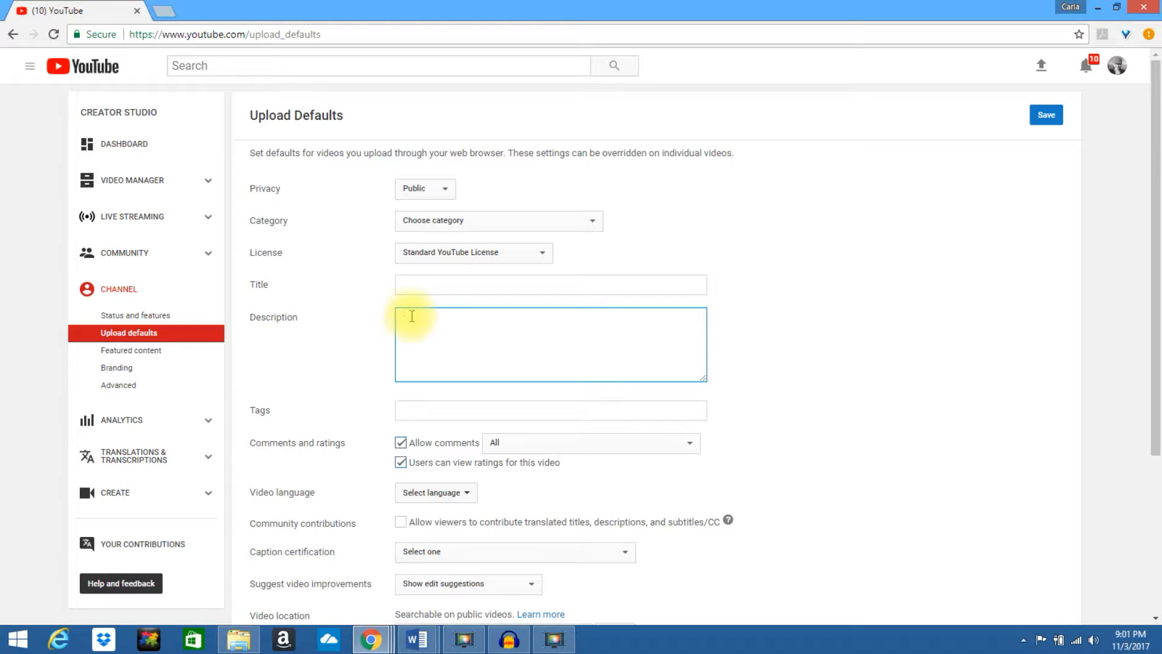
{"action": "mouse_move", "coordinate": [439, 356]}
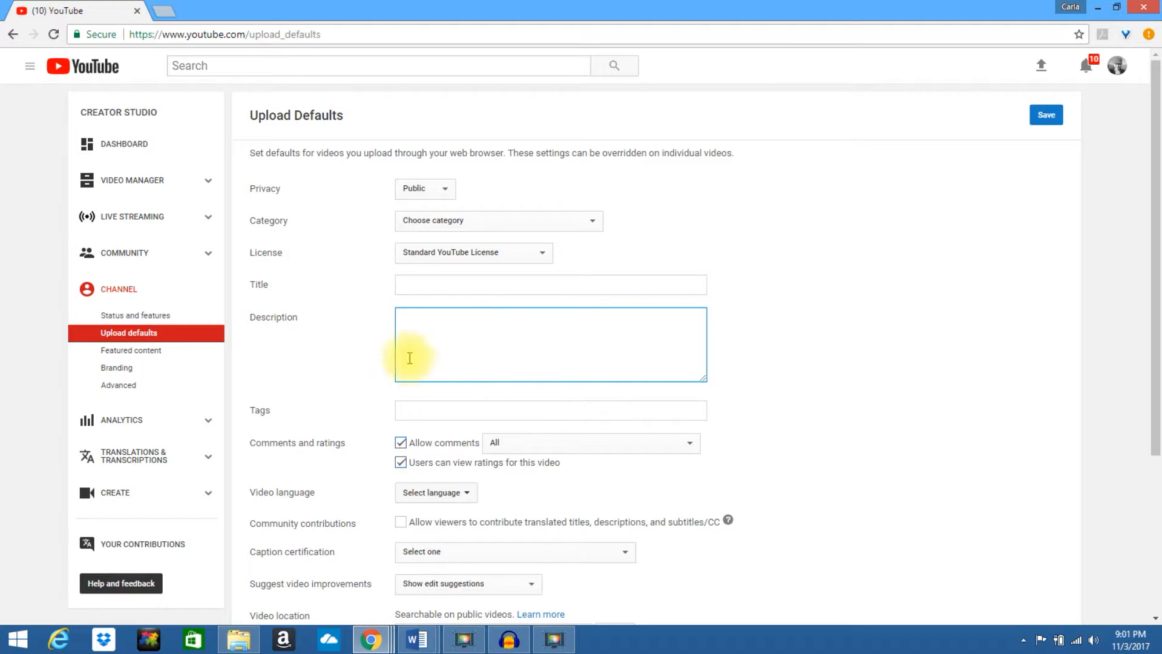
{"action": "mouse_move", "coordinate": [468, 381]}
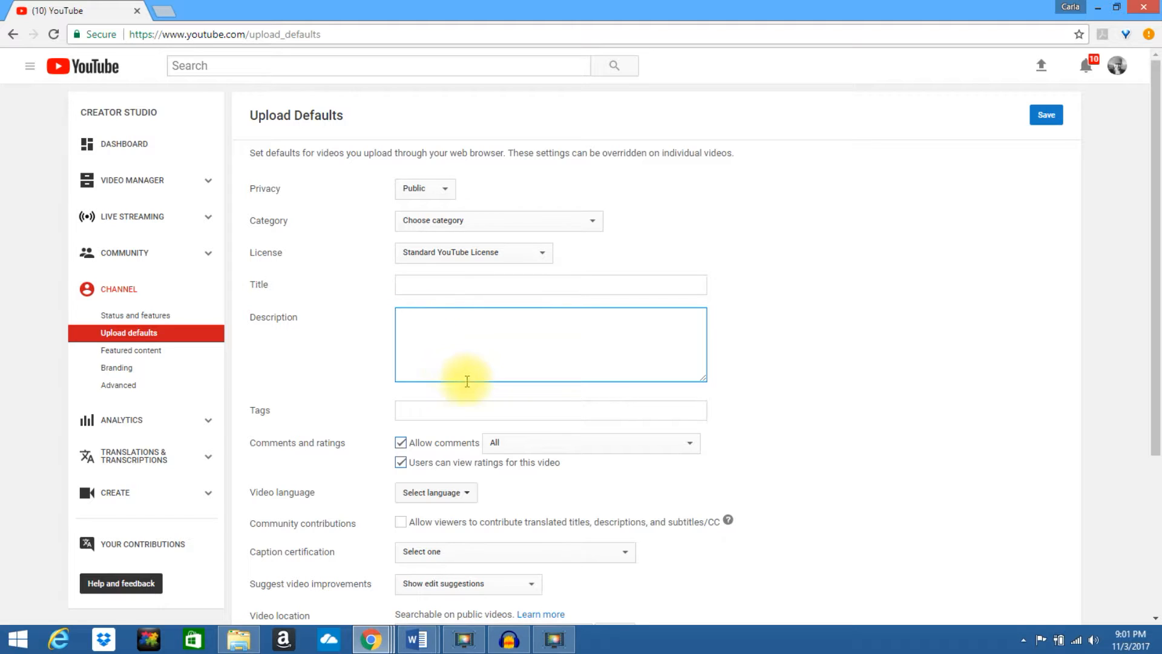
{"action": "mouse_move", "coordinate": [428, 363]}
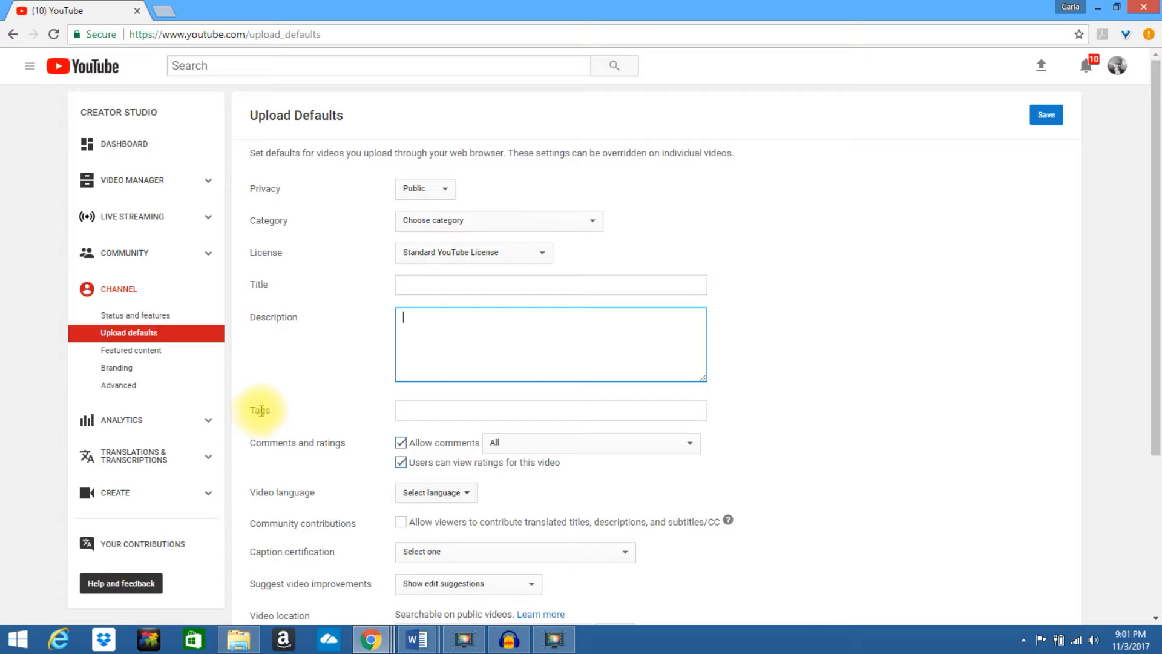
{"action": "left_click", "coordinate": [550, 410]}
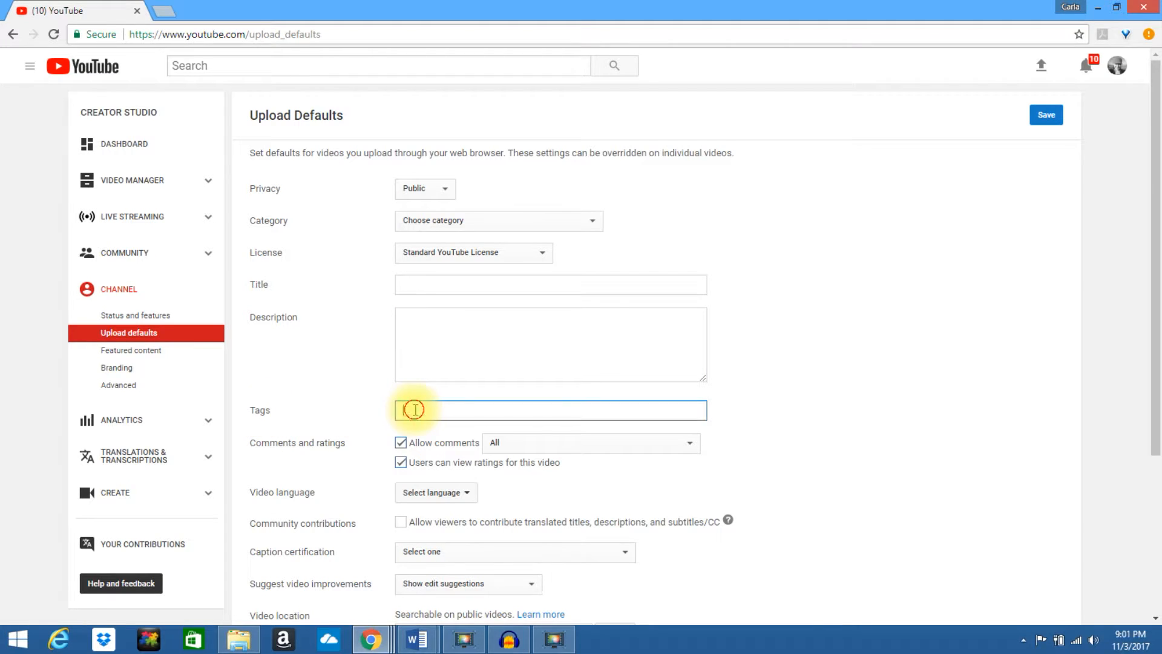
{"action": "mouse_move", "coordinate": [311, 457]}
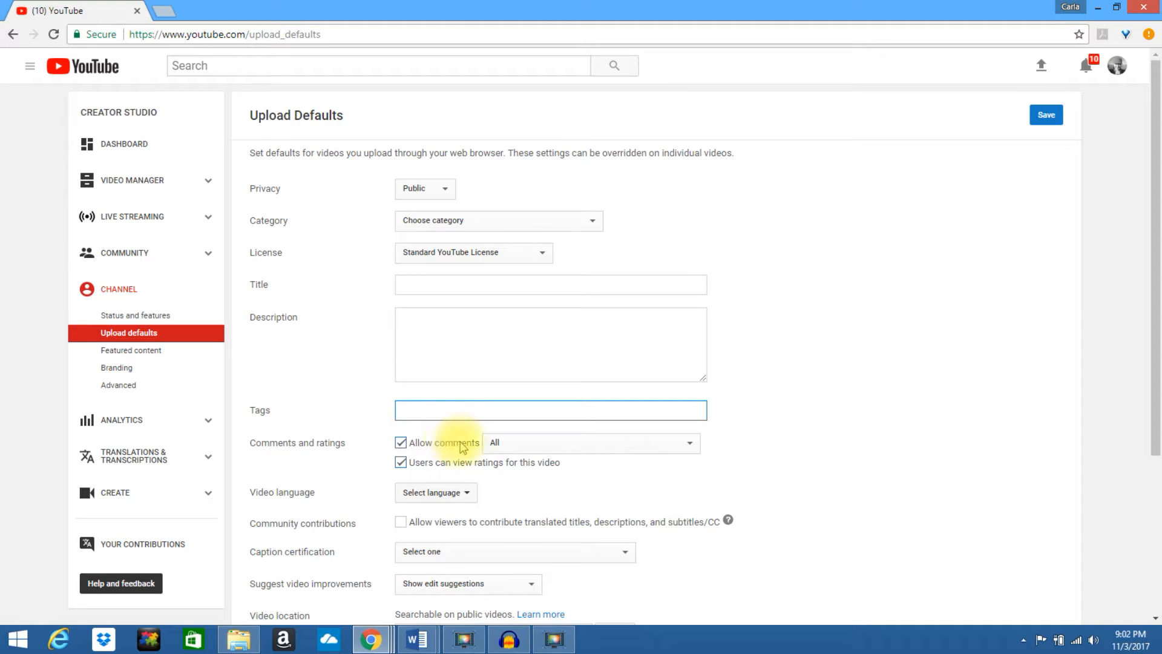
{"action": "mouse_move", "coordinate": [458, 470]}
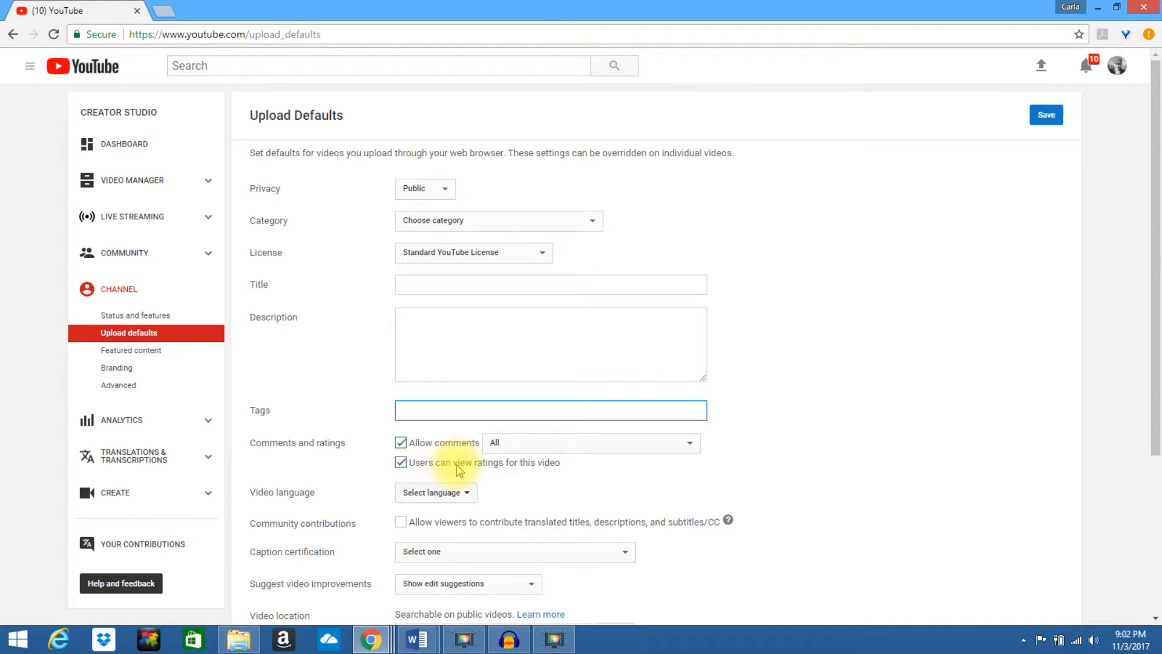
{"action": "mouse_move", "coordinate": [504, 469]}
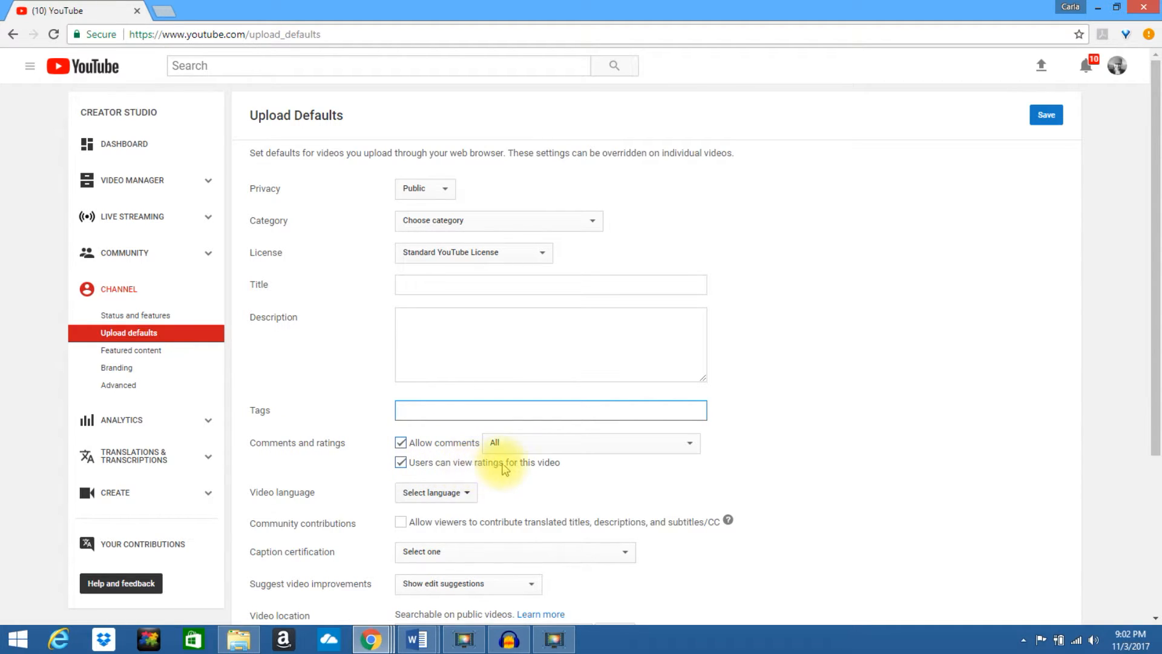
{"action": "mouse_move", "coordinate": [398, 462]}
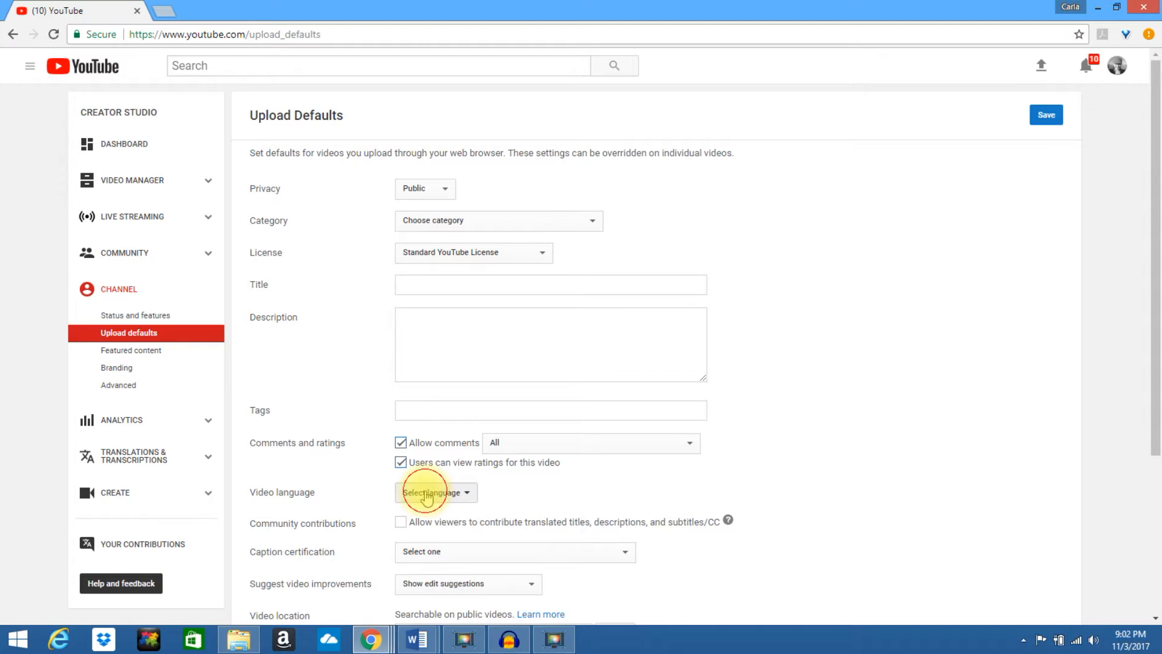
{"action": "mouse_move", "coordinate": [333, 526]}
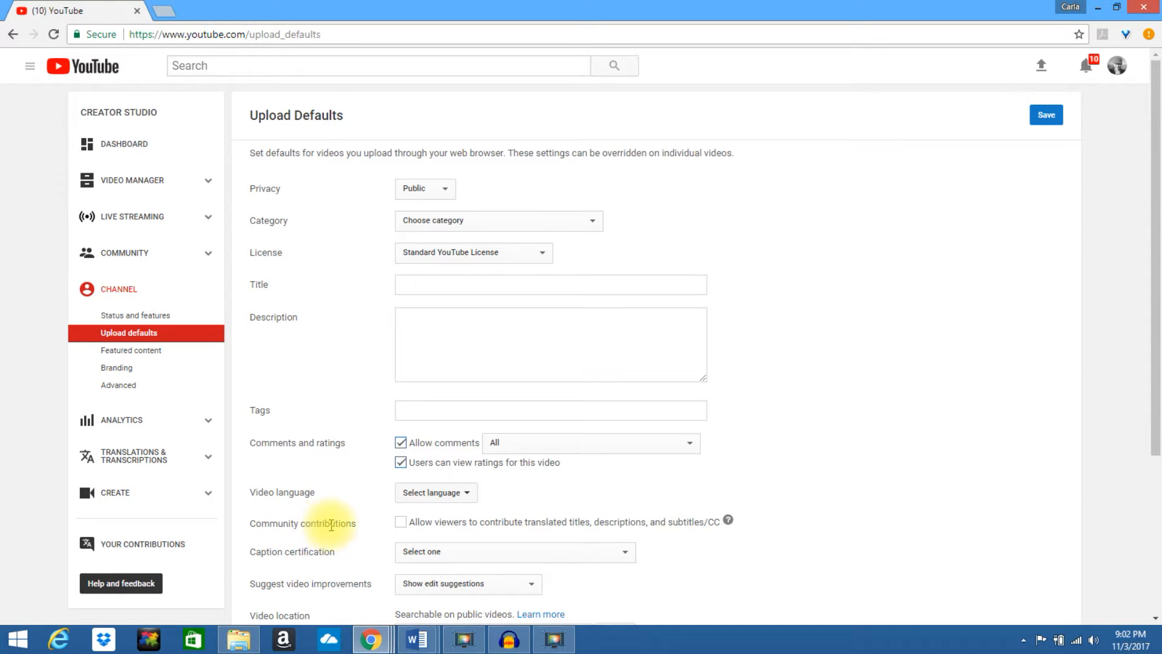
{"action": "mouse_move", "coordinate": [457, 527]}
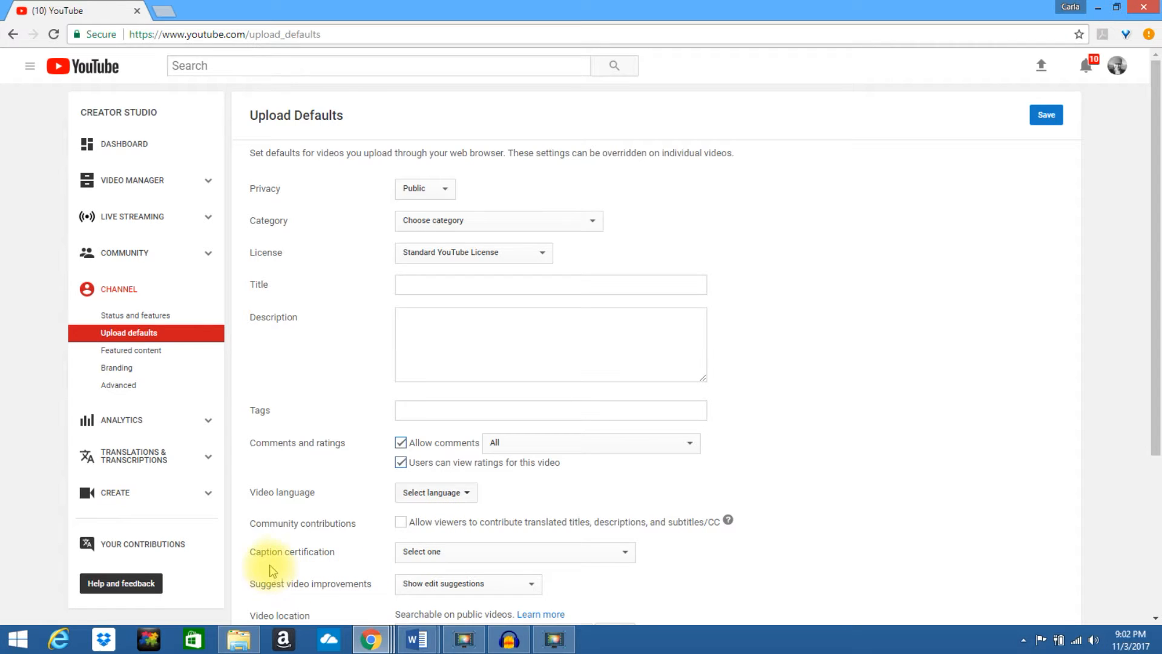
{"action": "mouse_move", "coordinate": [383, 557]}
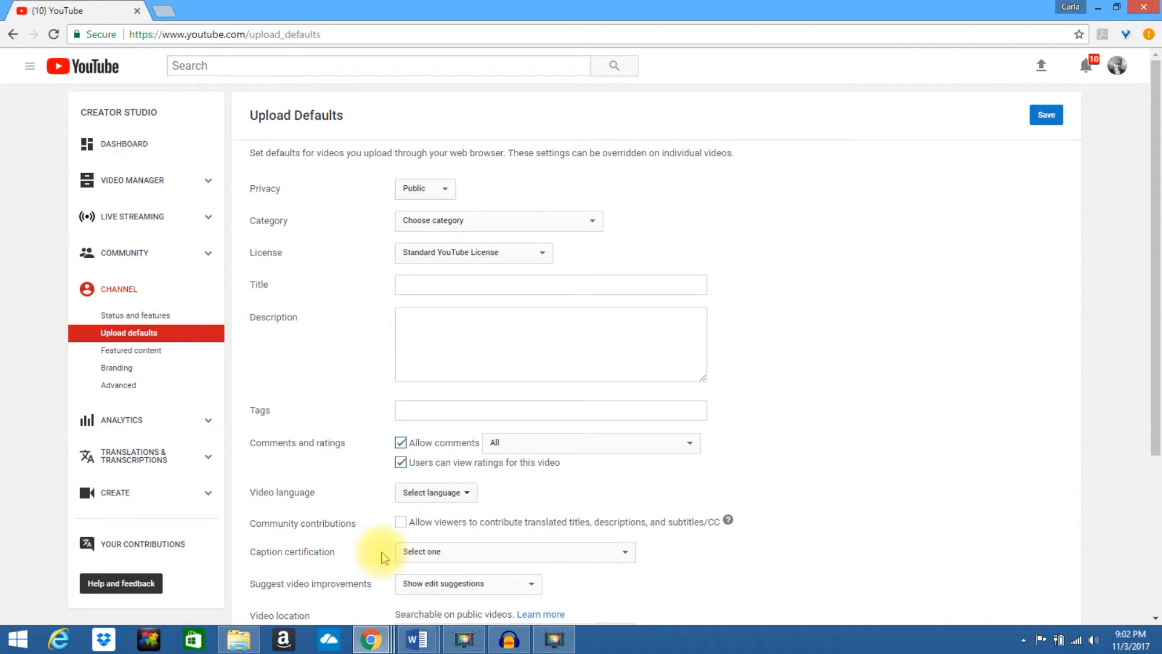
{"action": "left_click", "coordinate": [513, 552]}
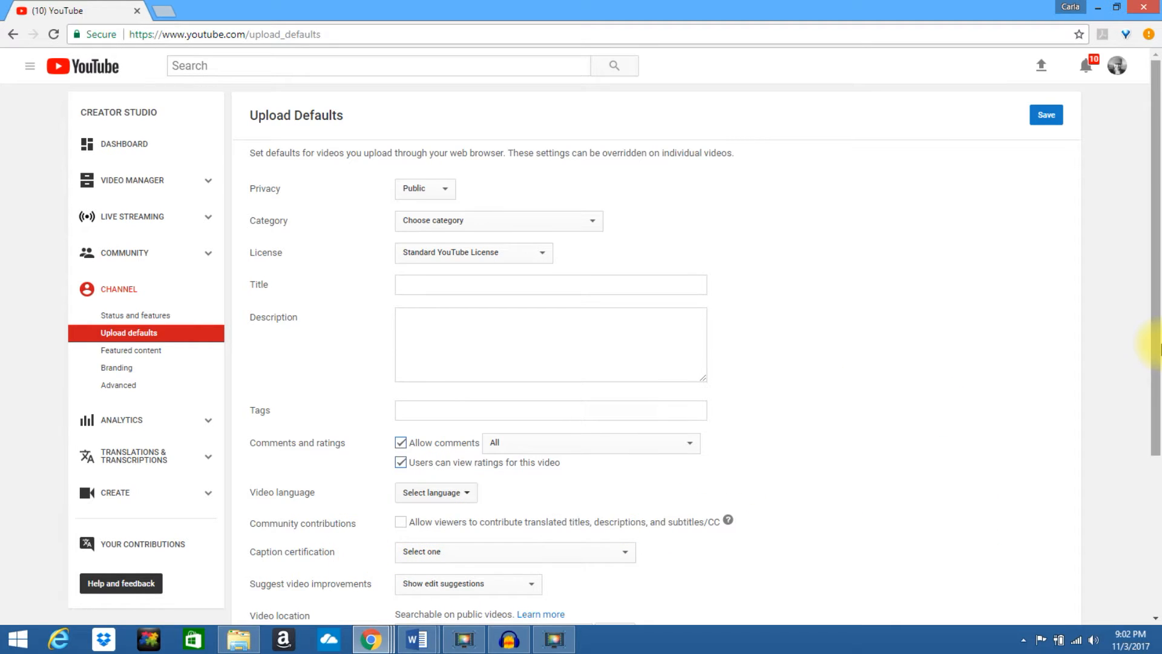
{"action": "scroll", "scroll_direction": "down", "scroll_amount": 3}
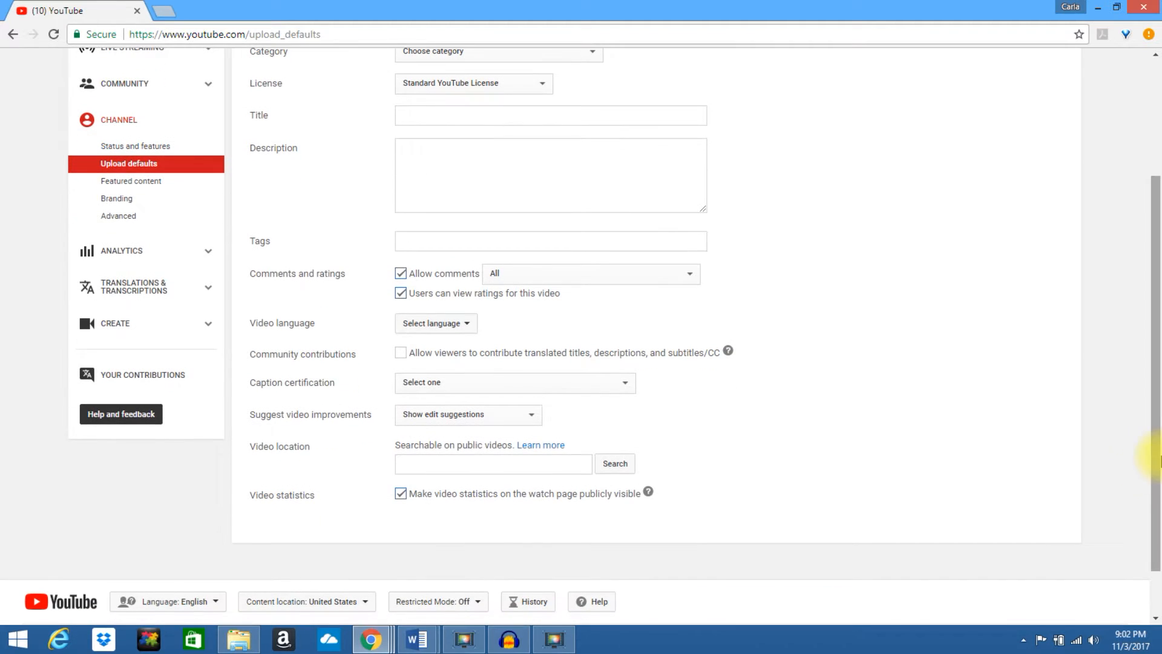
{"action": "mouse_move", "coordinate": [280, 418]}
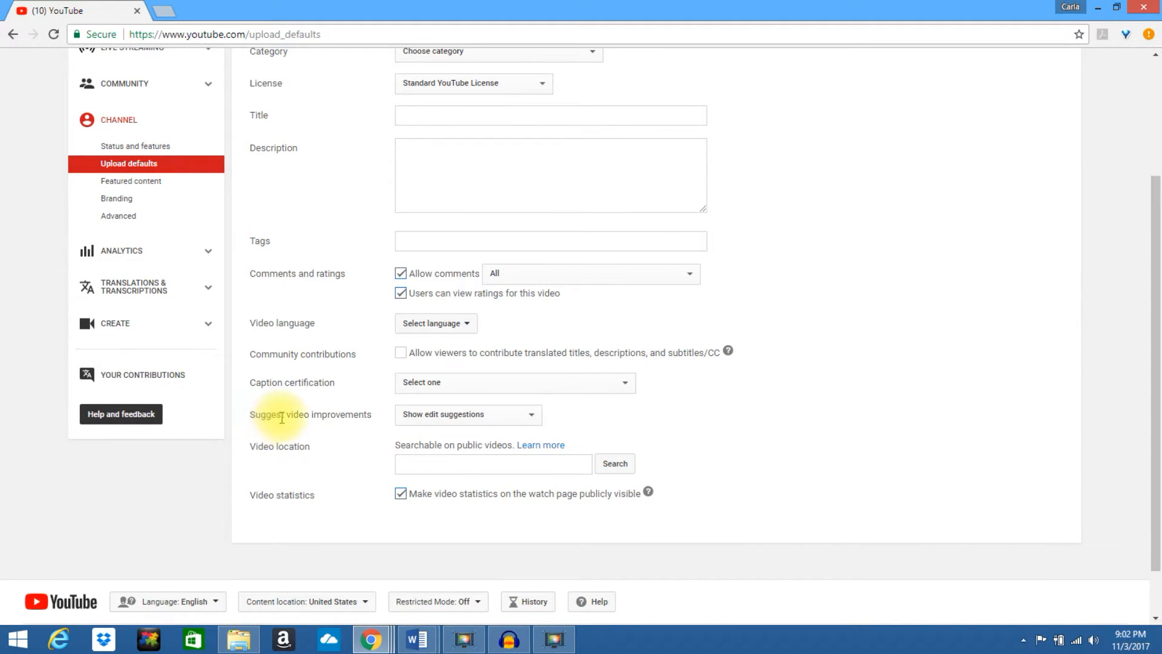
{"action": "left_click", "coordinate": [467, 414]}
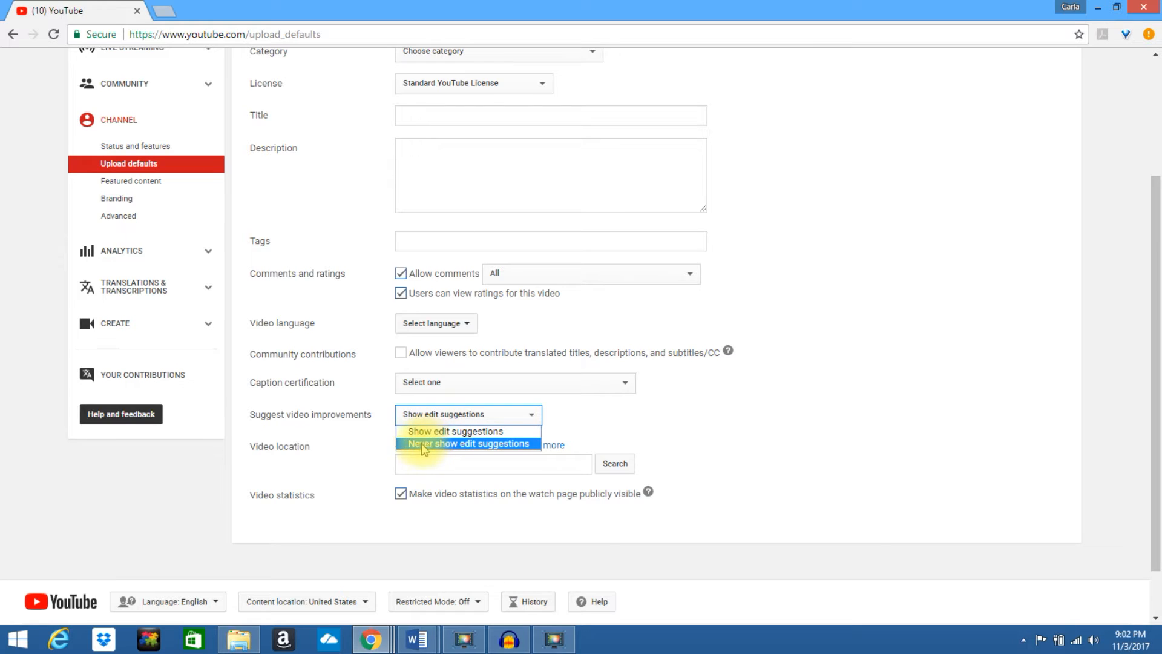
{"action": "left_click", "coordinate": [454, 431]}
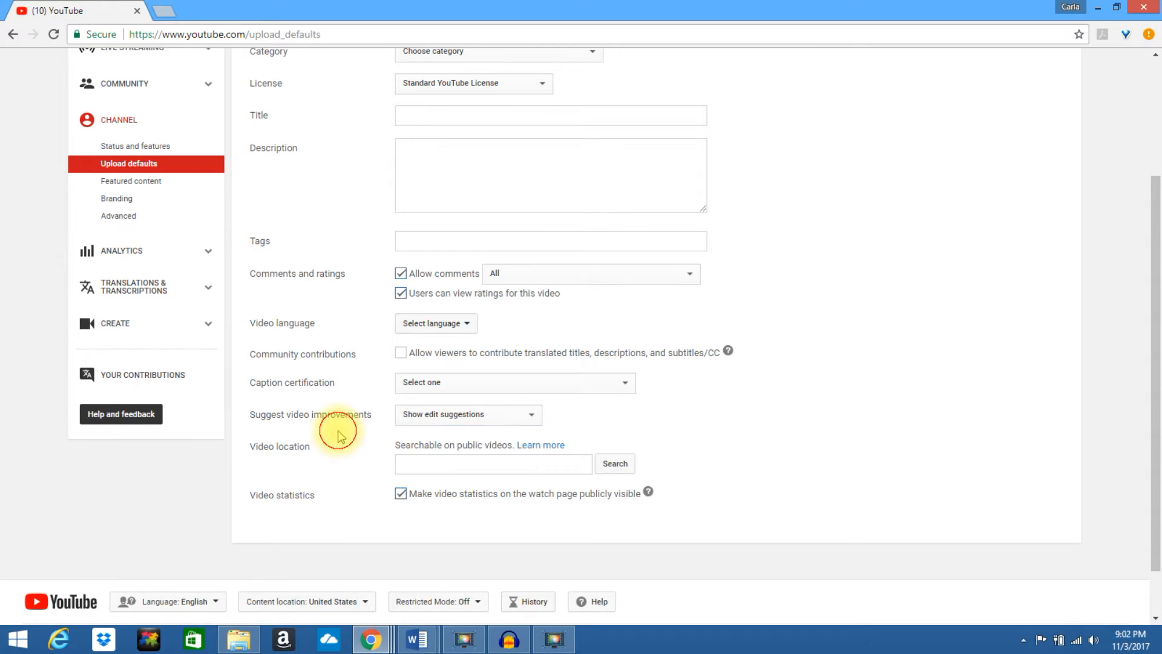
{"action": "mouse_move", "coordinate": [301, 448]}
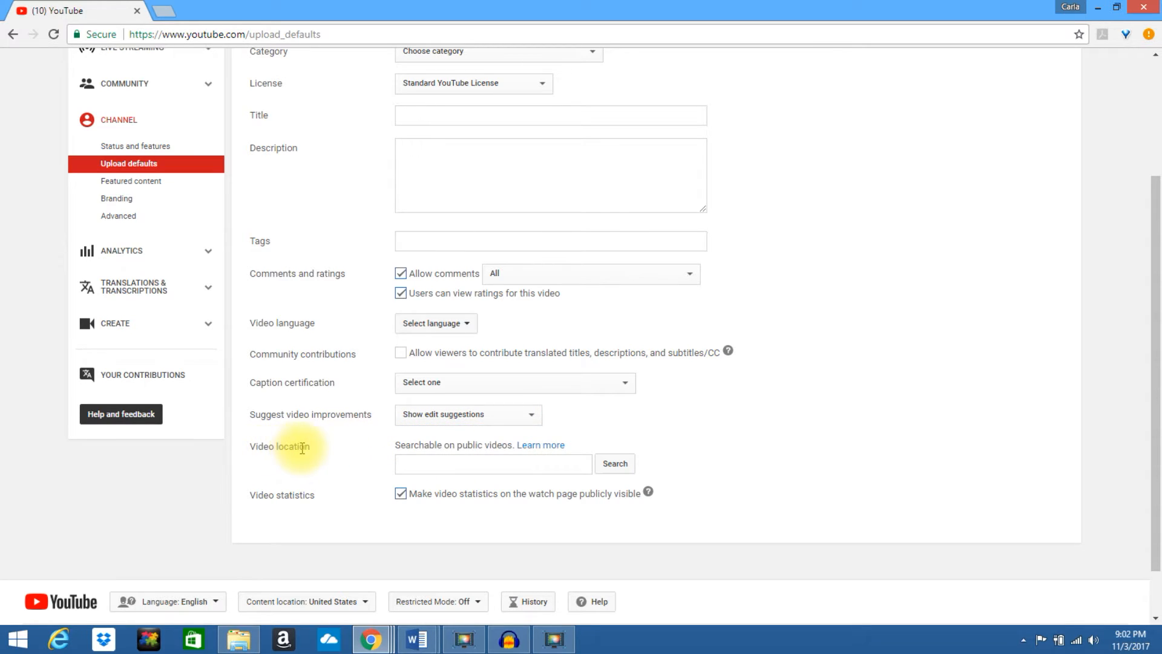
{"action": "left_click", "coordinate": [493, 464]}
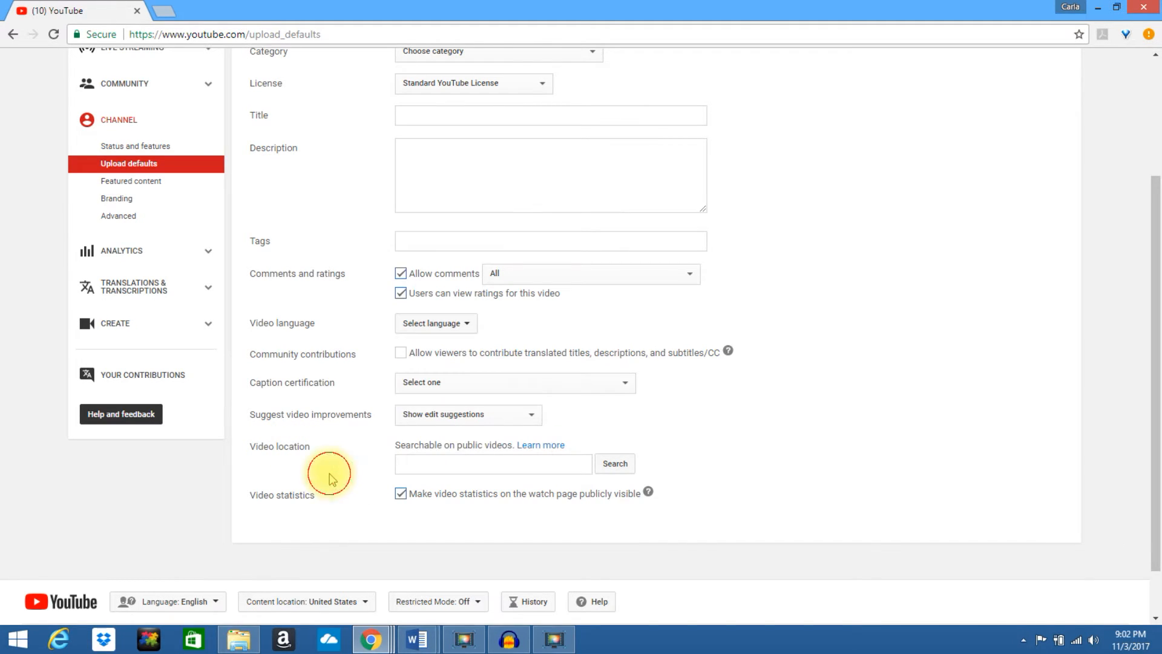
{"action": "mouse_move", "coordinate": [305, 494]}
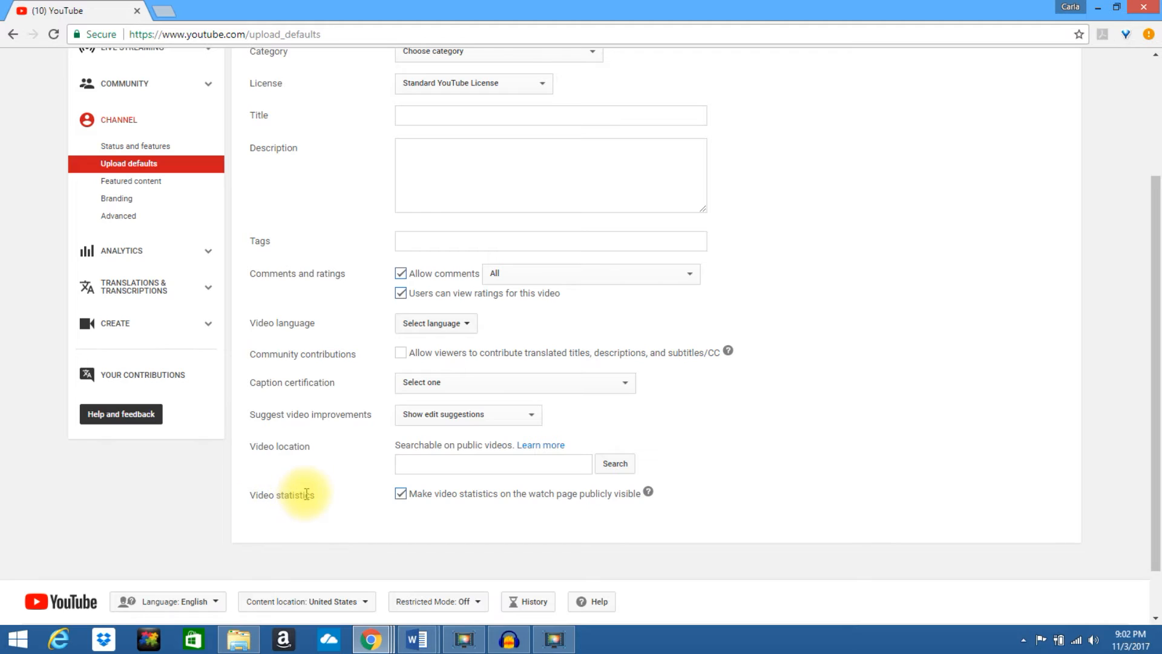
{"action": "mouse_move", "coordinate": [401, 493]}
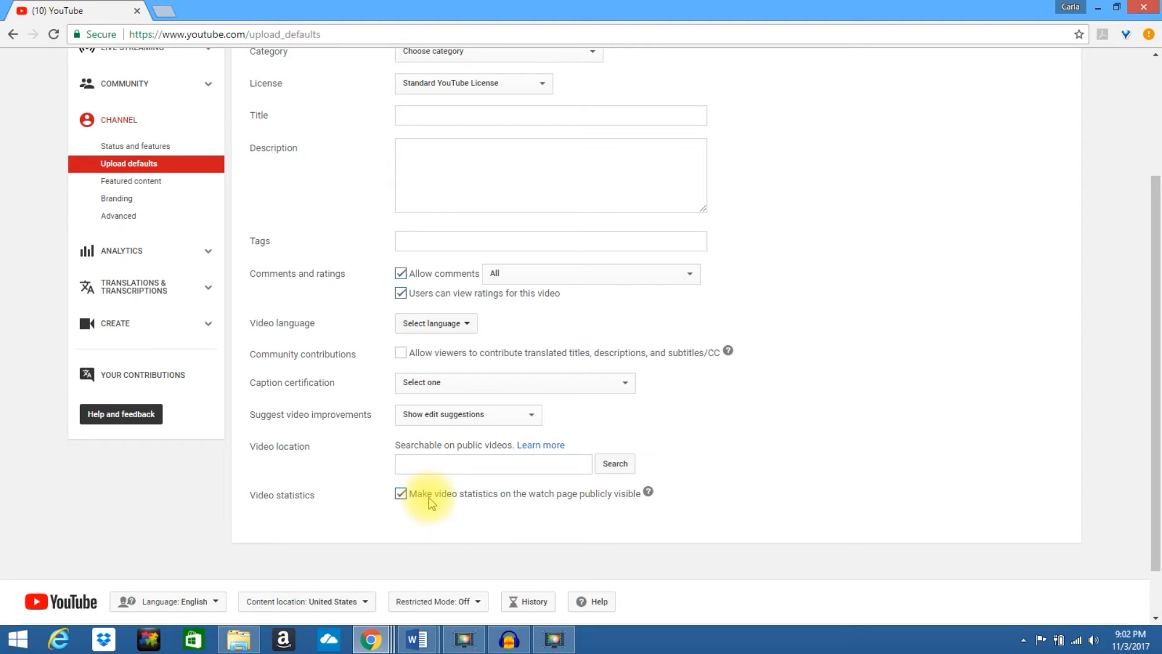
{"action": "mouse_move", "coordinate": [393, 526]}
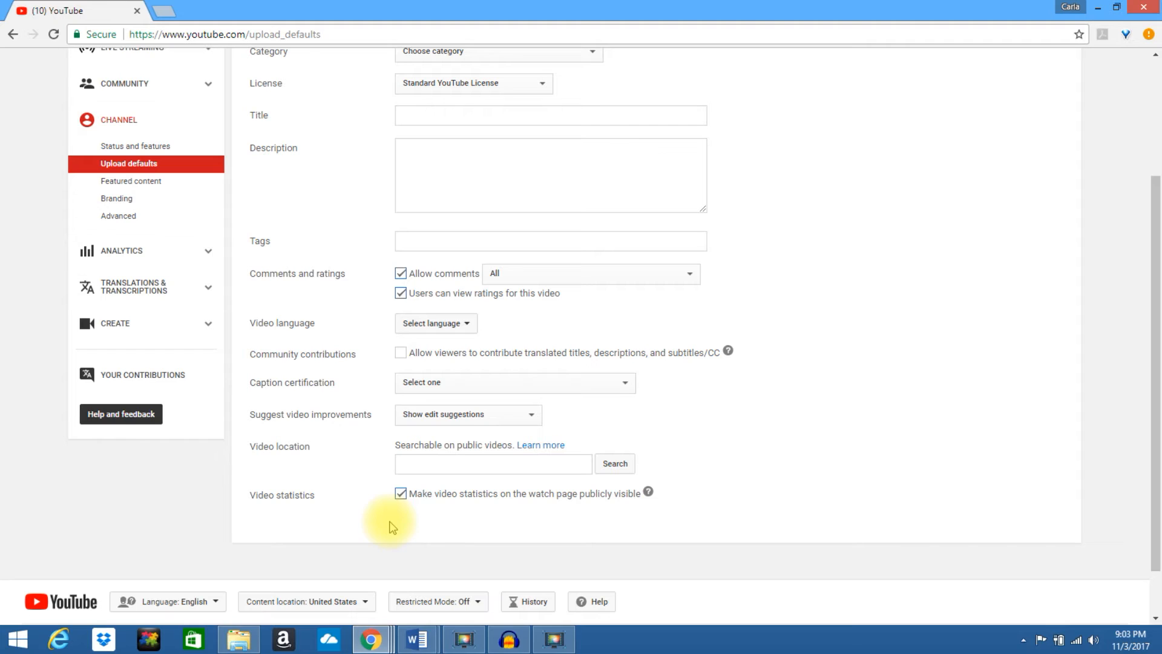
{"action": "mouse_move", "coordinate": [1148, 389]}
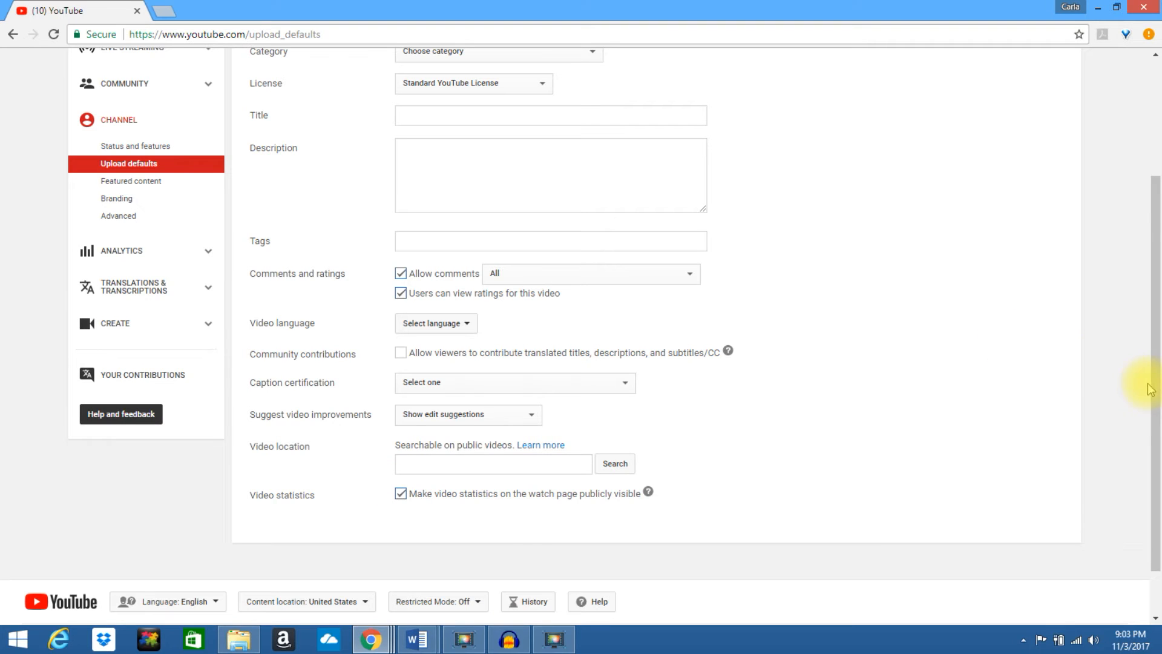
Scroll back to the top of Upload Defaults to reach the blue Save button
{"action": "scroll", "scroll_direction": "up", "scroll_amount": 3}
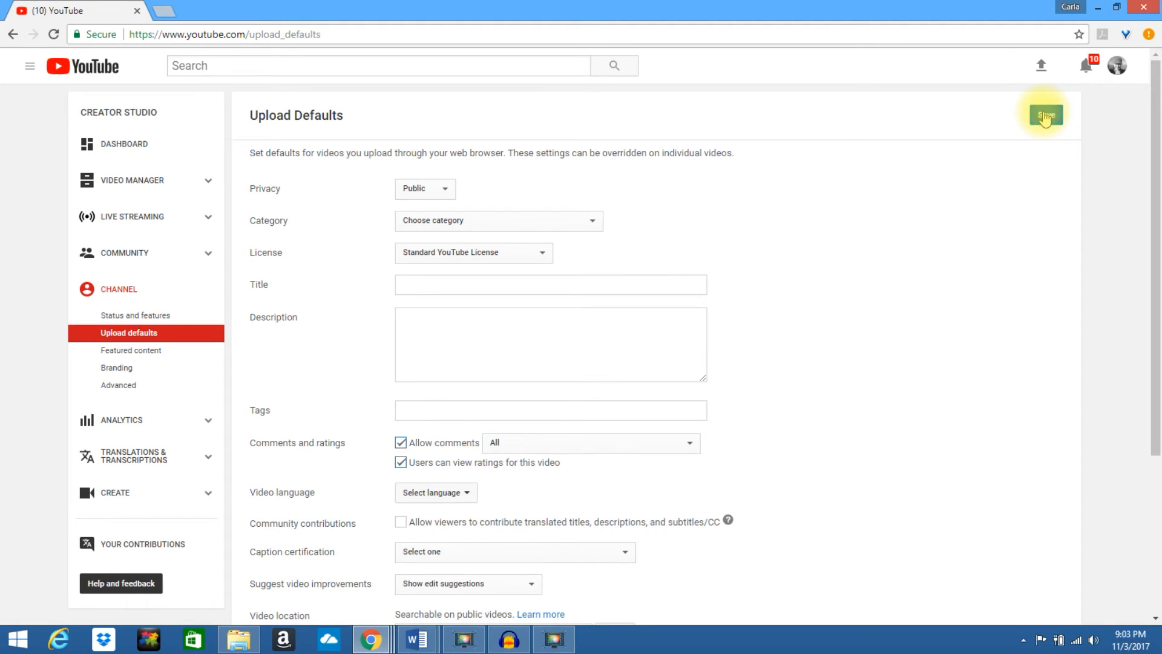
{"action": "mouse_move", "coordinate": [536, 157]}
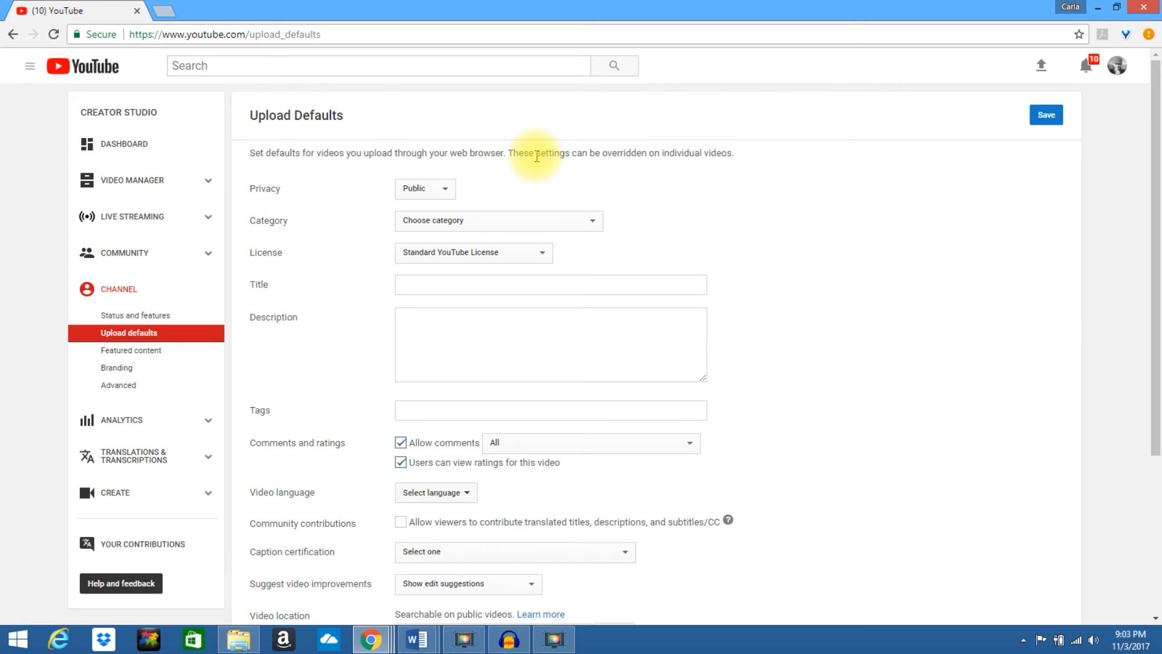
{"action": "mouse_move", "coordinate": [426, 328]}
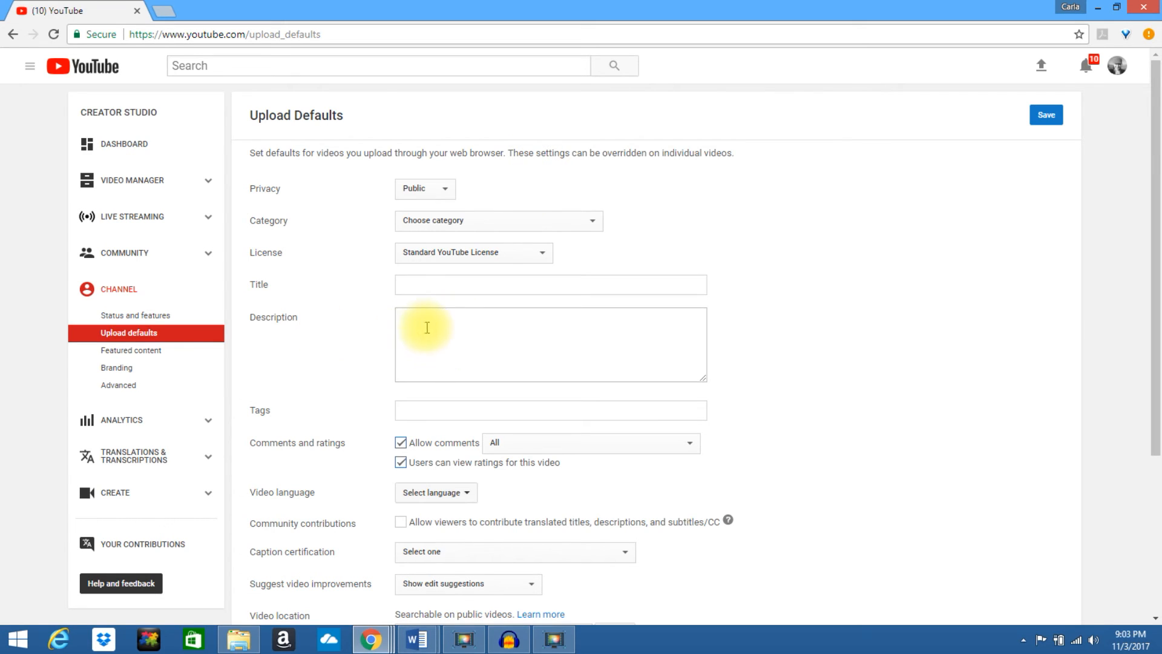
{"action": "mouse_move", "coordinate": [437, 358]}
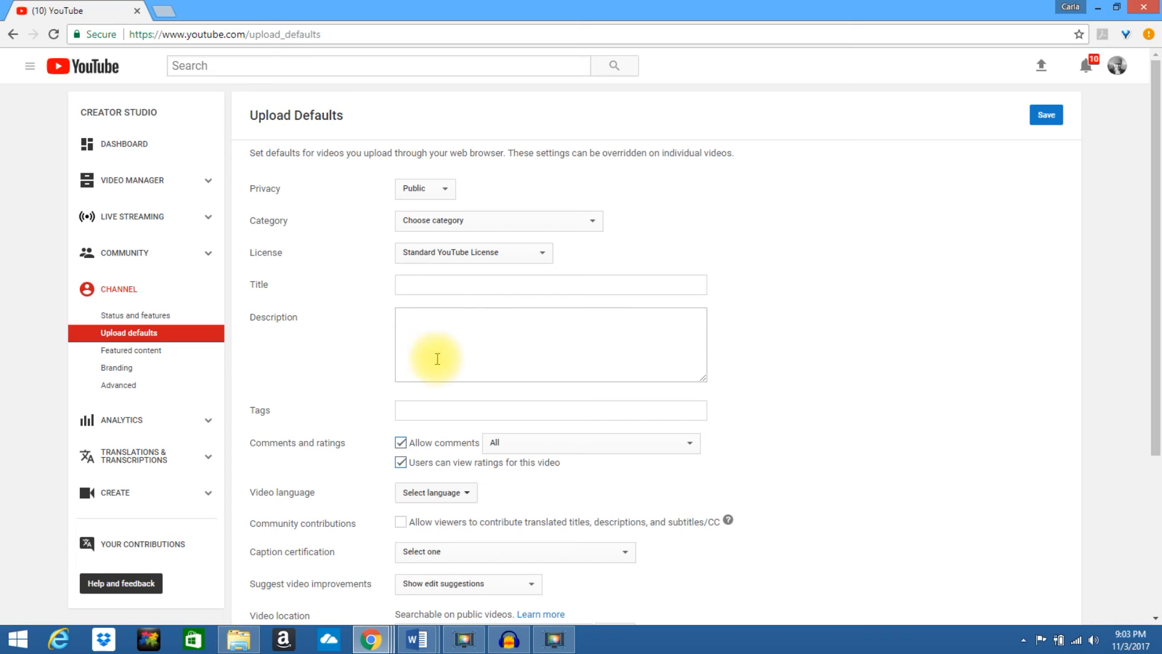
{"action": "mouse_move", "coordinate": [406, 318]}
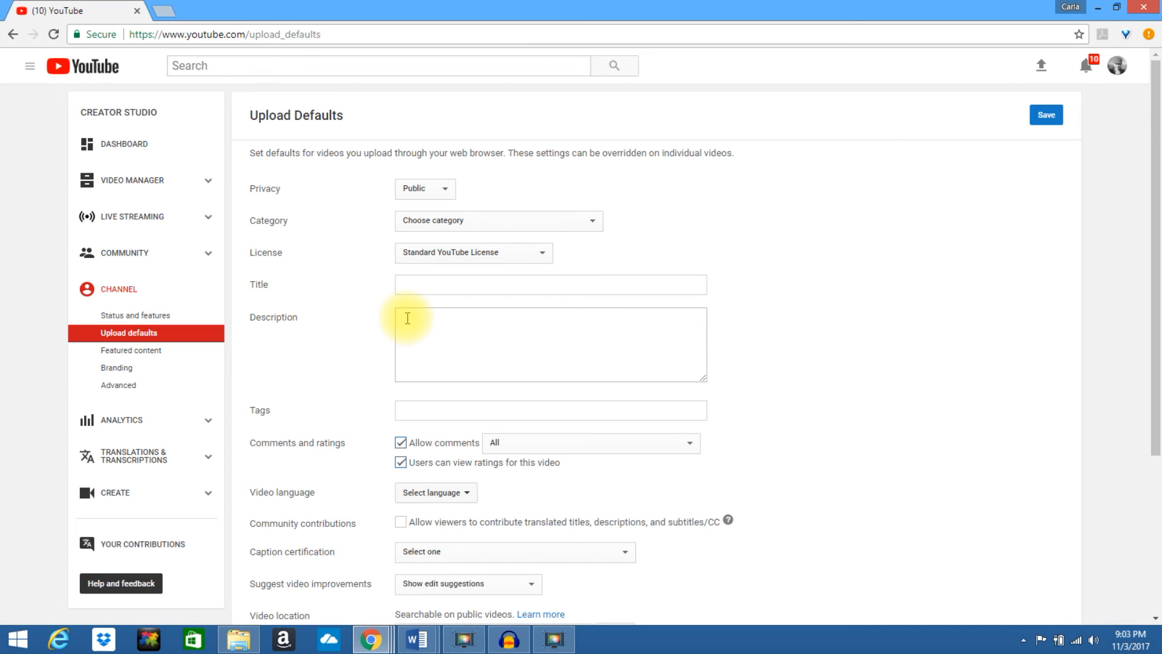
{"action": "mouse_move", "coordinate": [431, 359]}
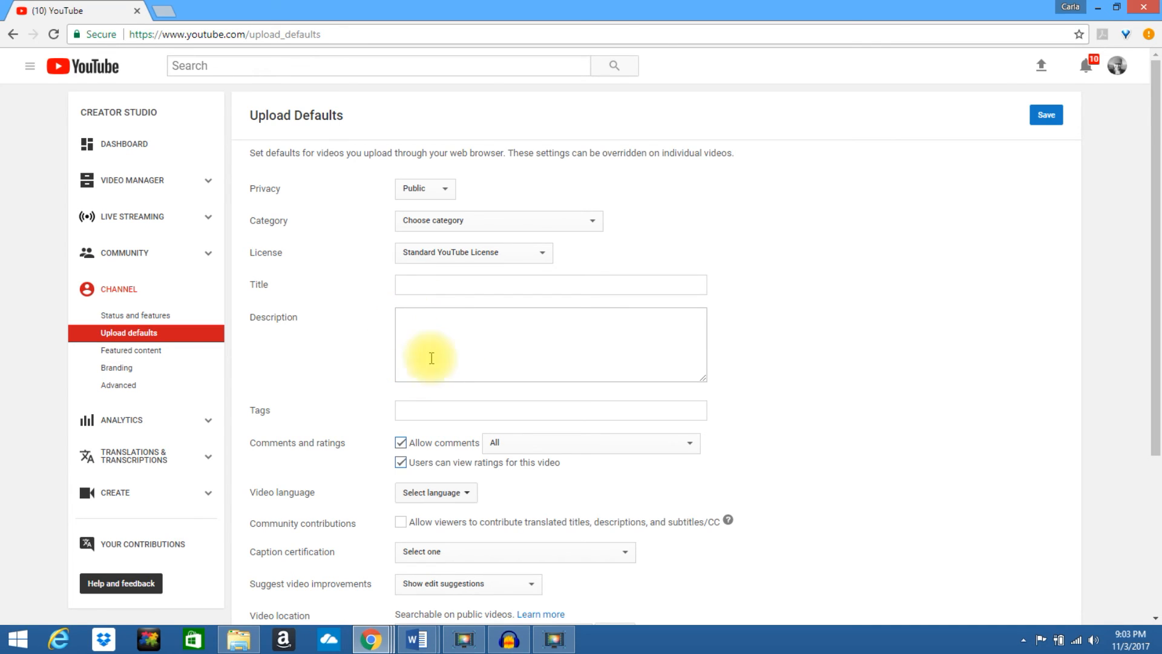